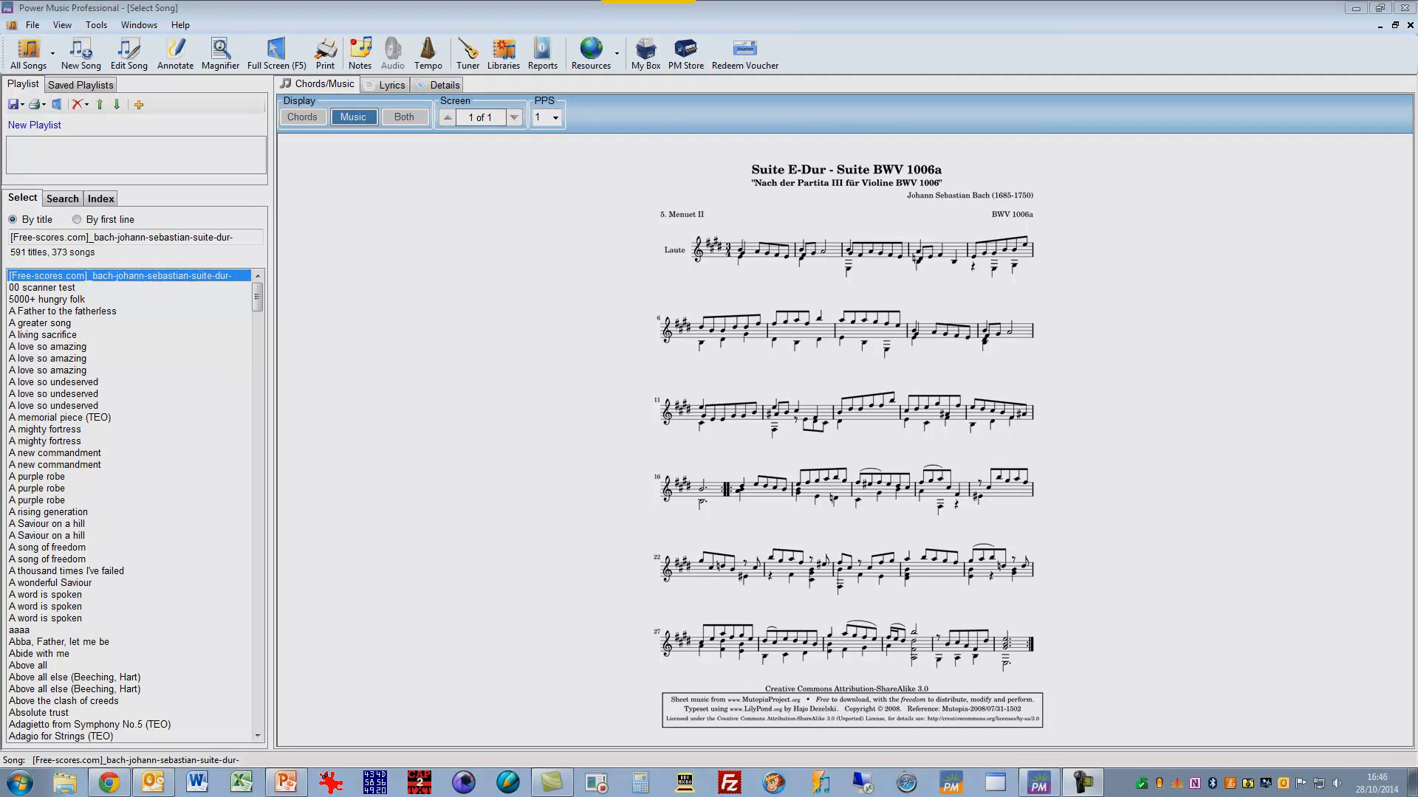
{"action": "mouse_move", "coordinate": [1364, 721]}
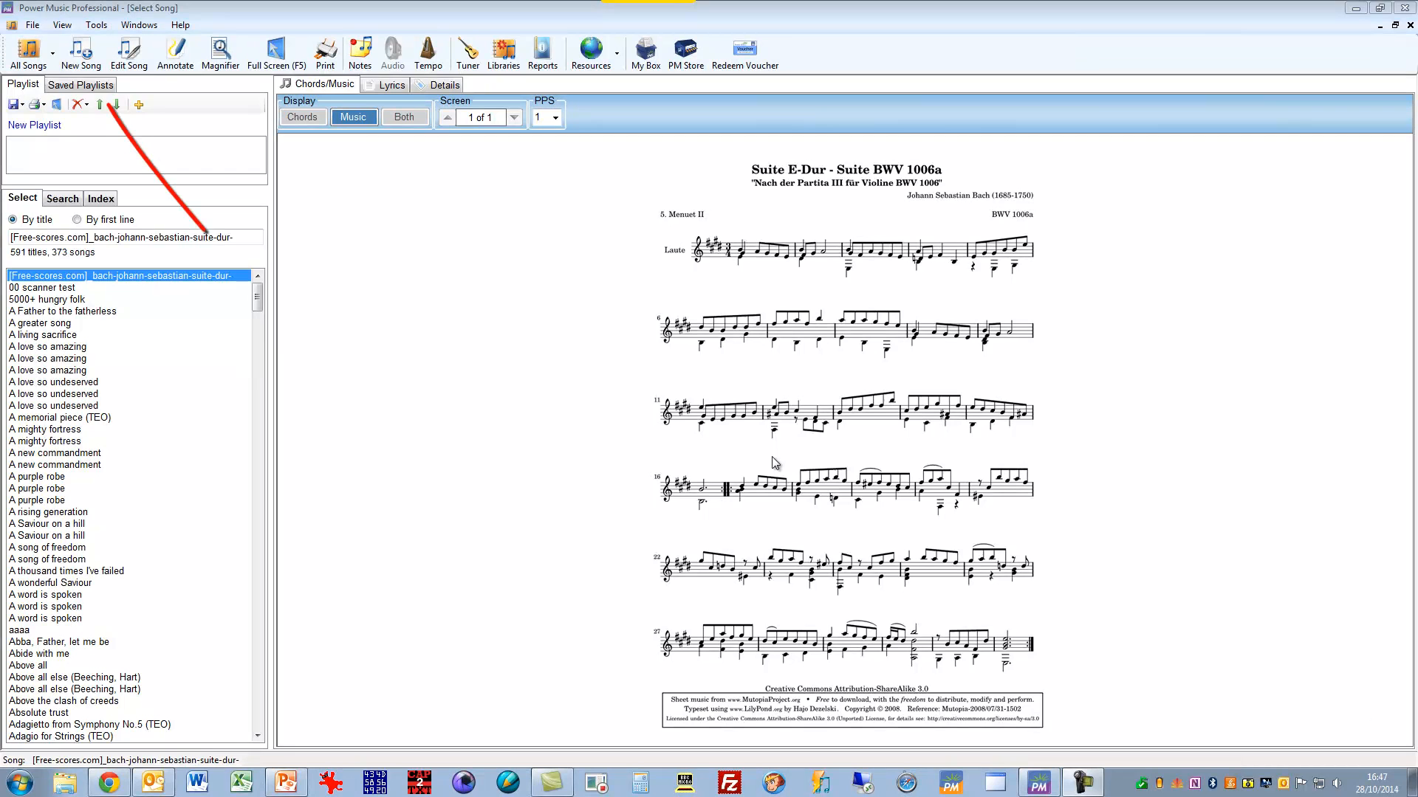
{"action": "mouse_move", "coordinate": [80, 52]}
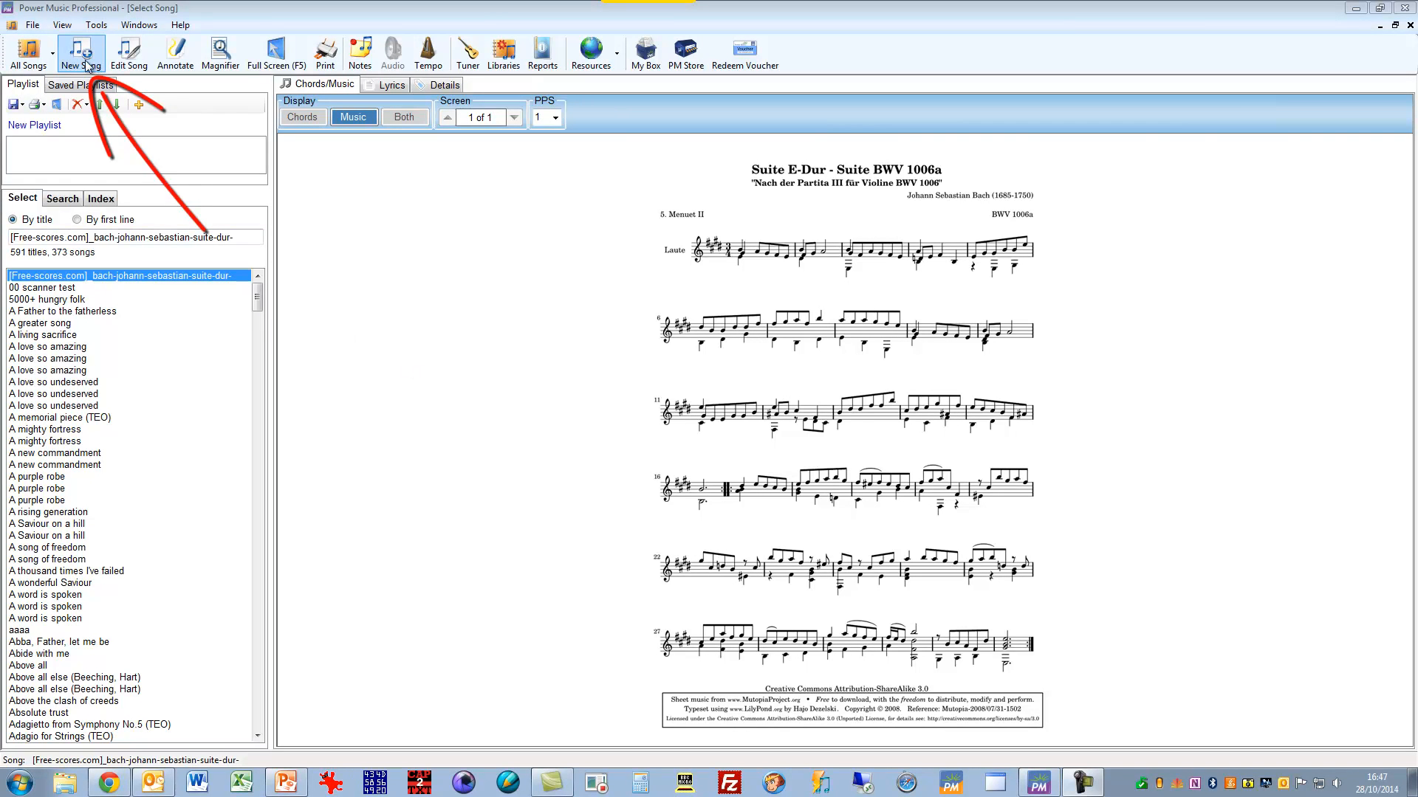
Step: Begin a New Song in the library while the Bach Suite score is still shown
{"action": "left_click", "coordinate": [80, 52]}
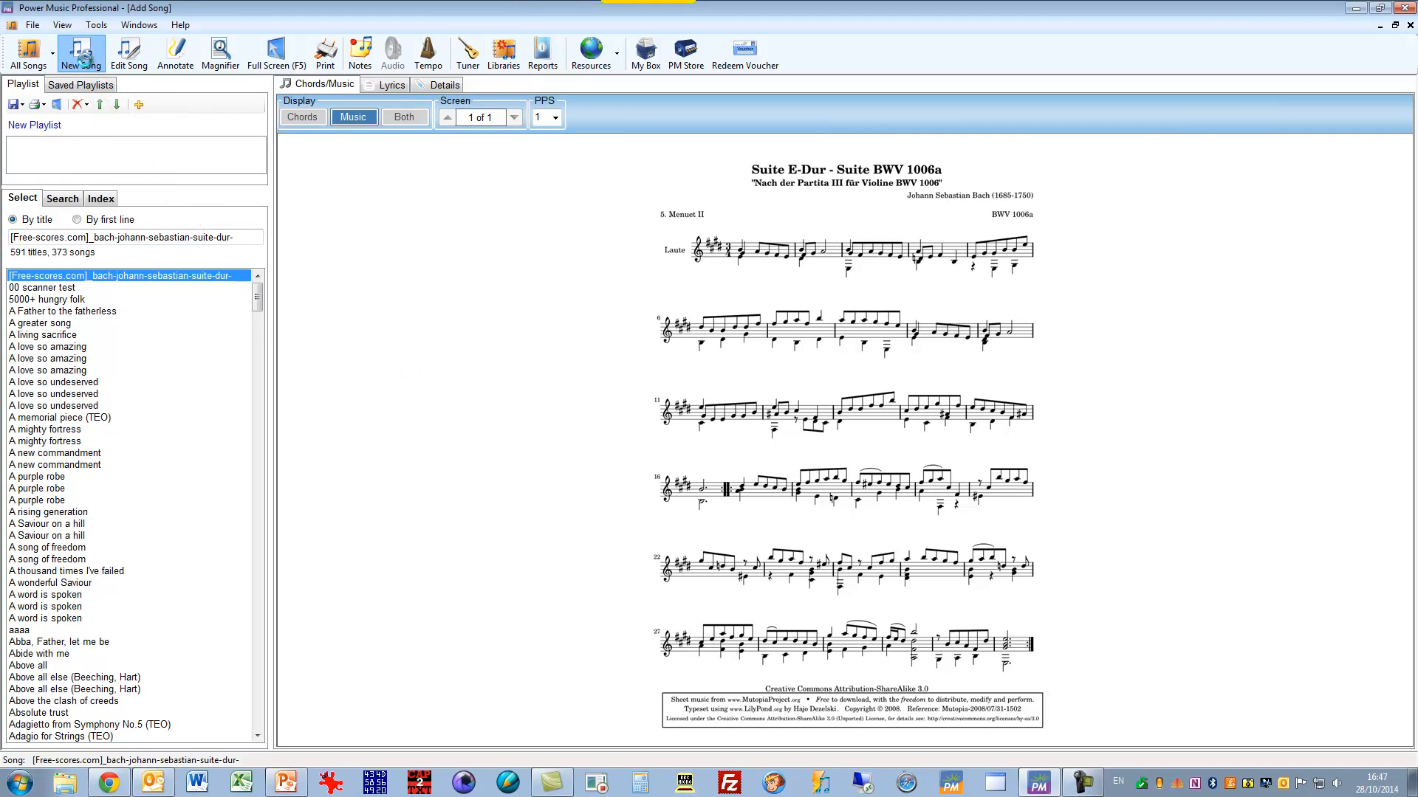
Step: Switch the new song to a chord sheet and start an Import from text or PDF
{"action": "left_click", "coordinate": [80, 53]}
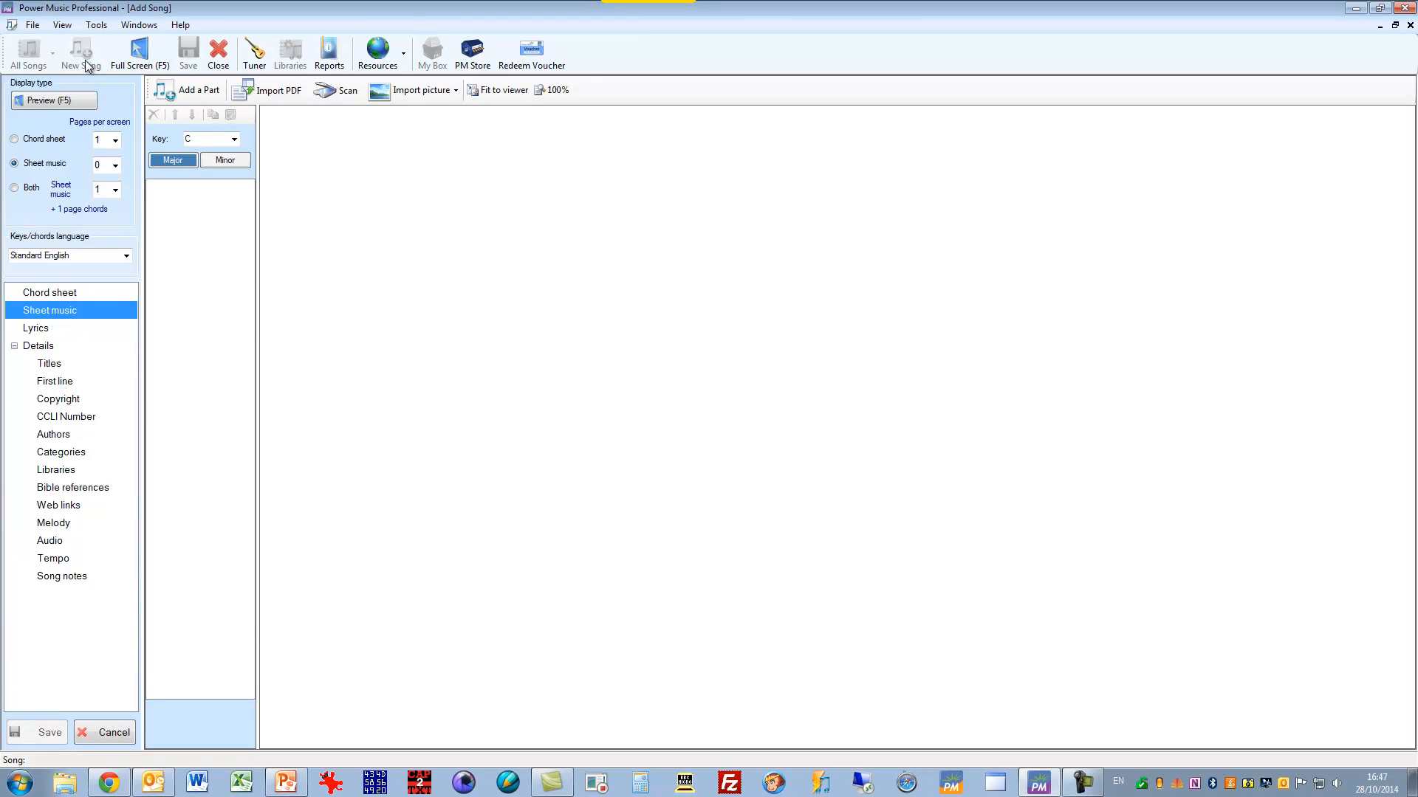
{"action": "left_click", "coordinate": [49, 292]}
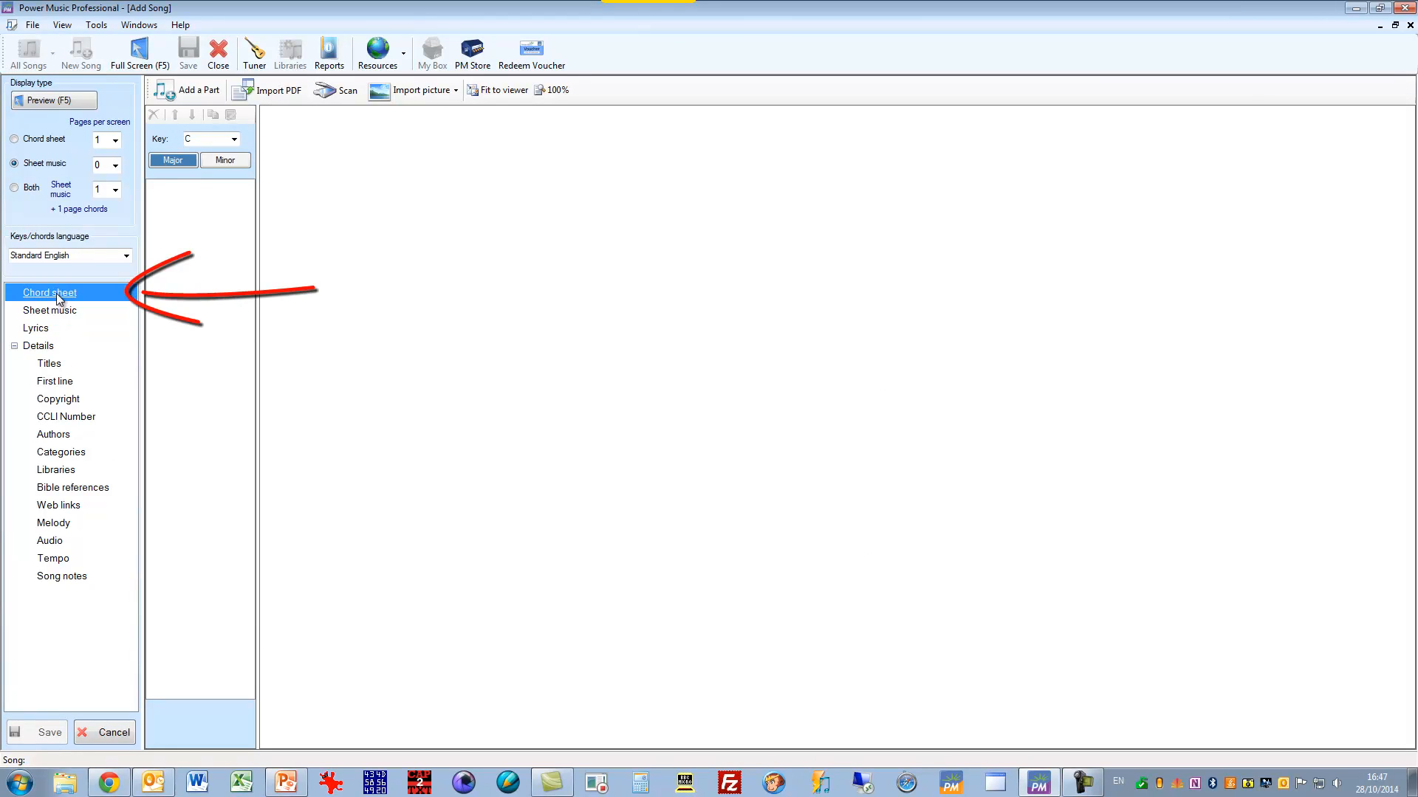
{"action": "left_click", "coordinate": [50, 292]}
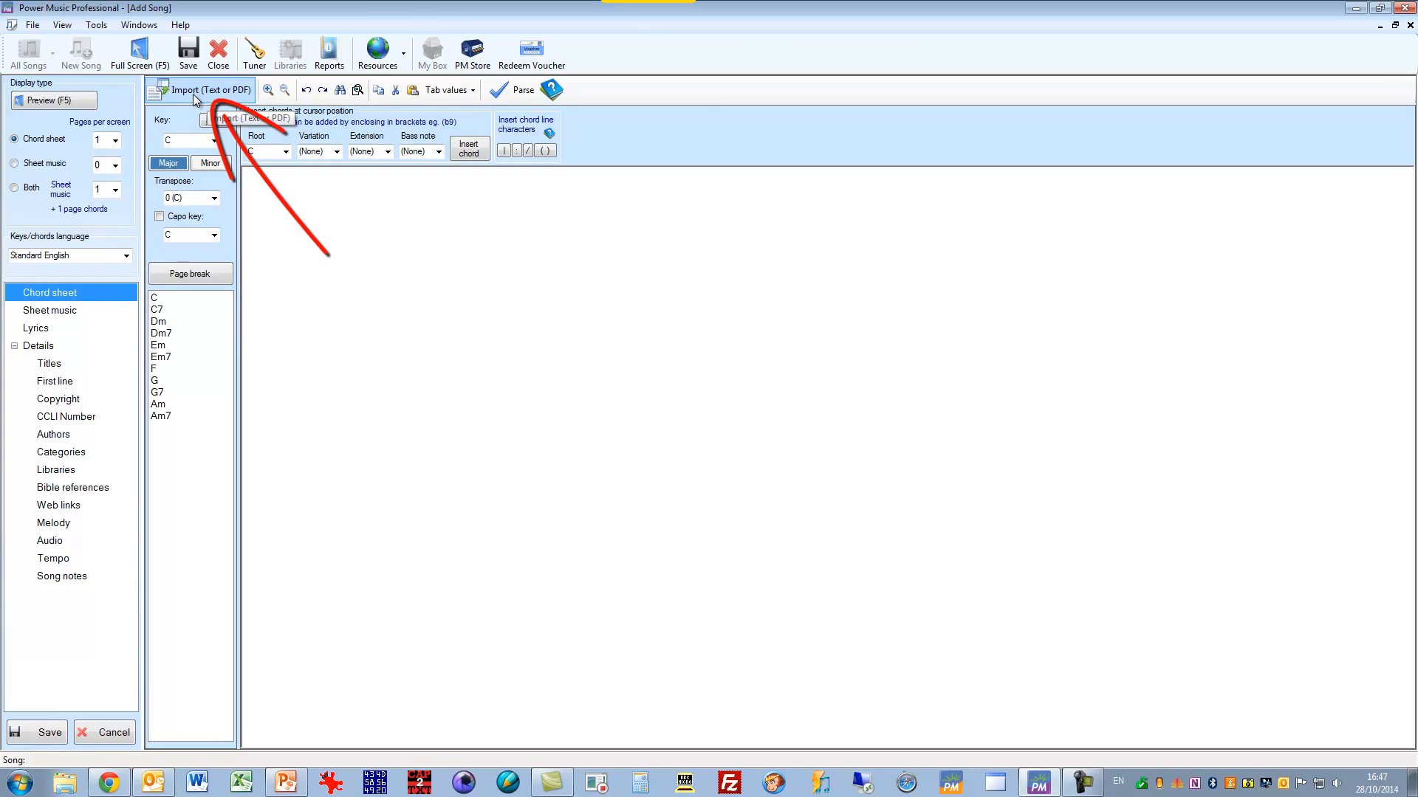
{"action": "left_click", "coordinate": [198, 90]}
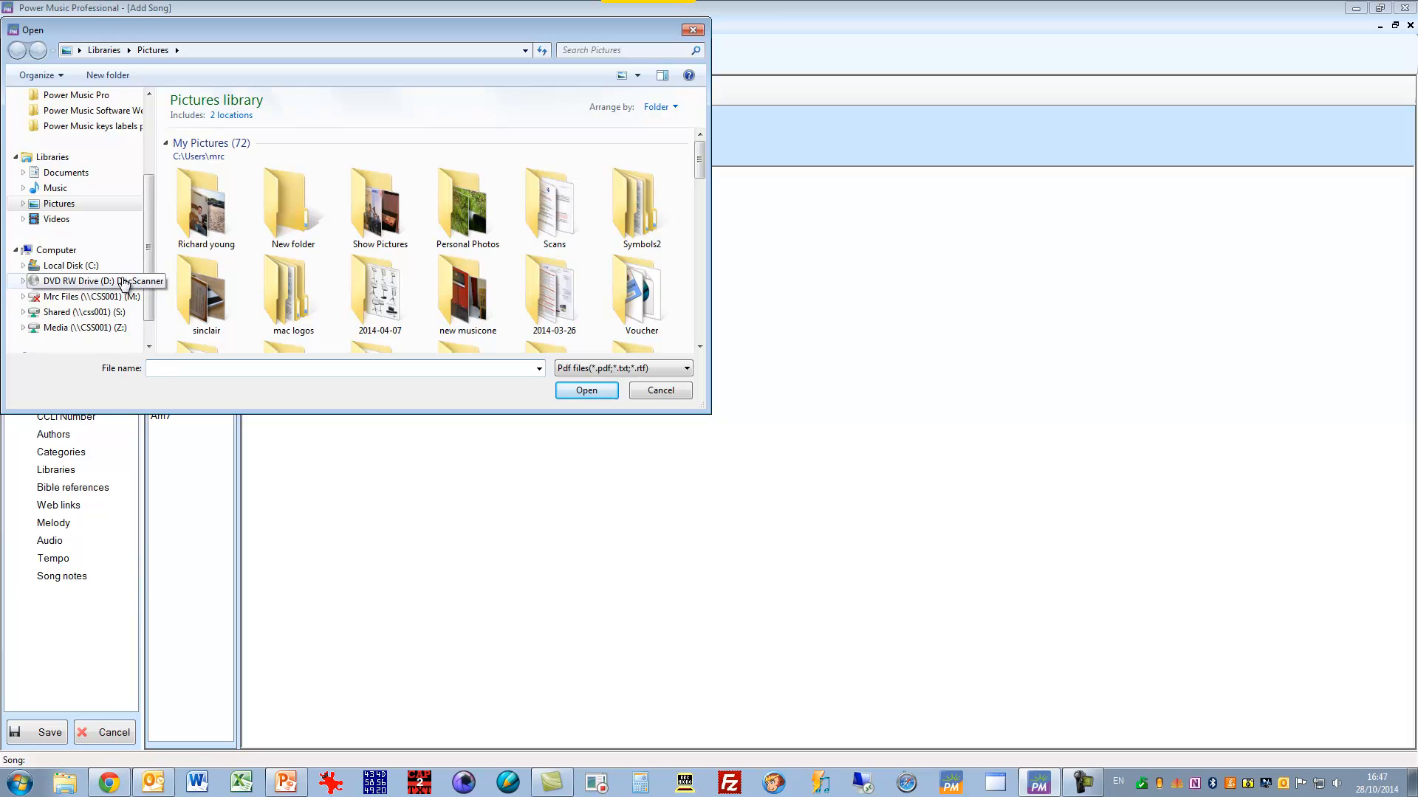
Step: Load the Survivor Digital Songbook chords PDF from Shared (S:) > Song Sheets
{"action": "left_click", "coordinate": [82, 311]}
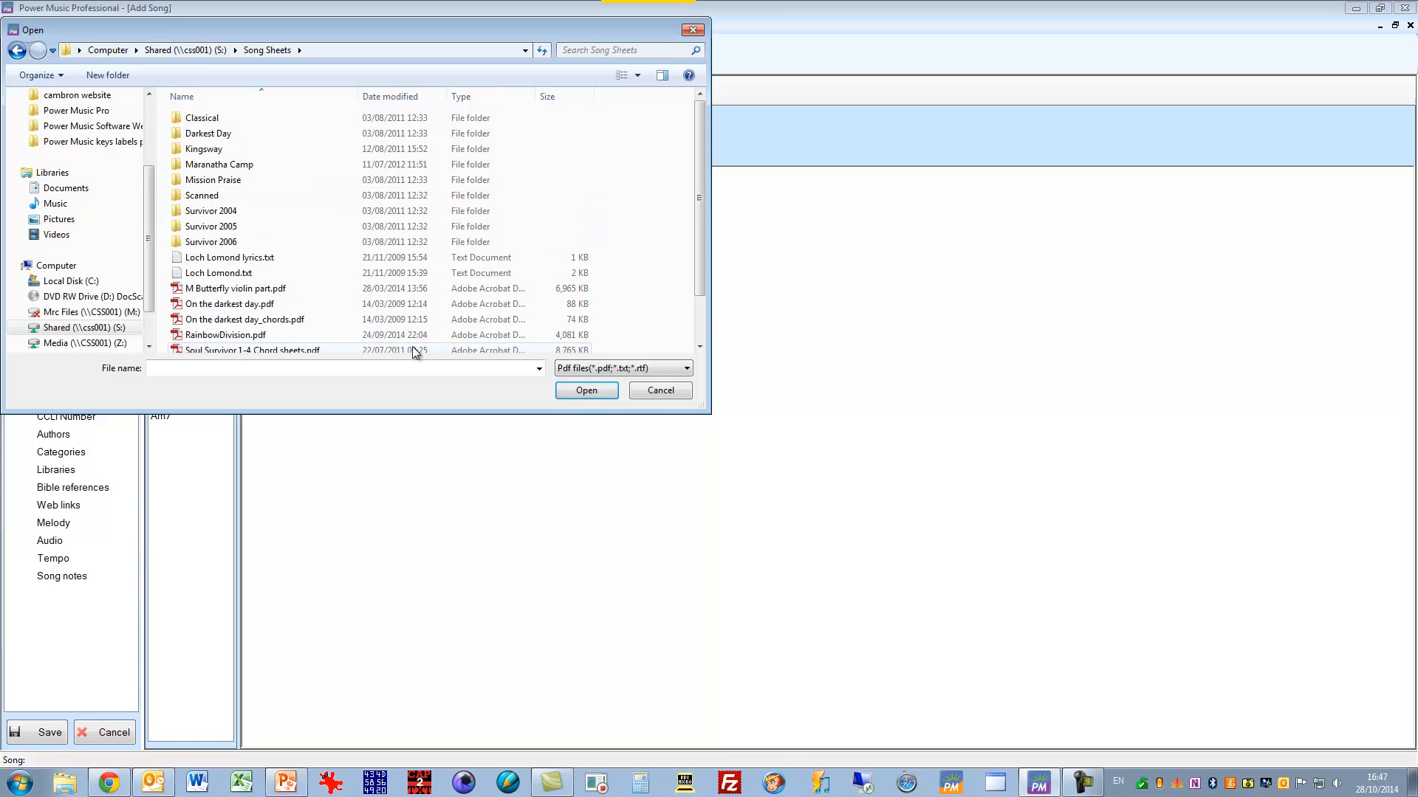
{"action": "scroll", "scroll_direction": "down", "scroll_amount": 3}
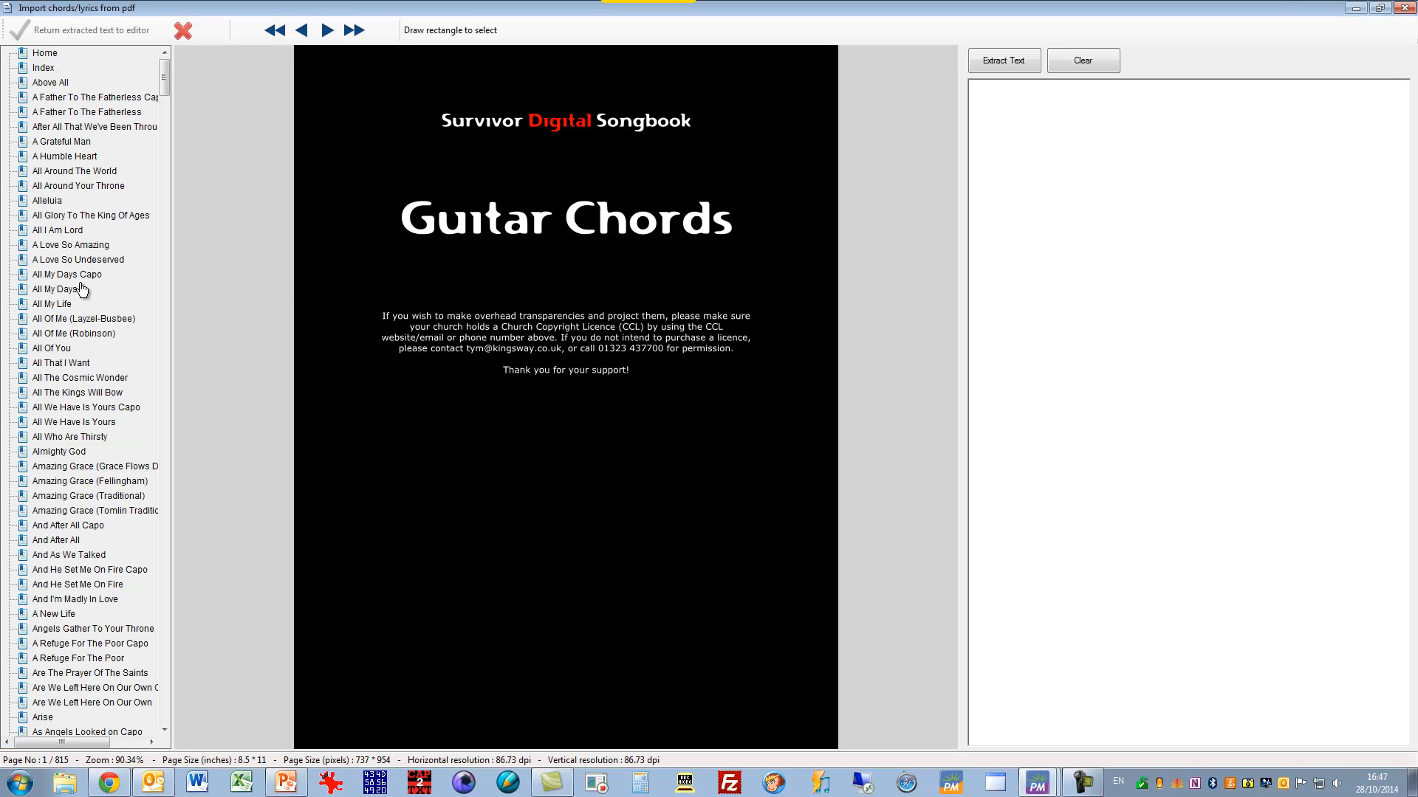
Step: Jump to the 'Above All' chord sheet page via the PDF bookmark list
{"action": "left_click", "coordinate": [96, 126]}
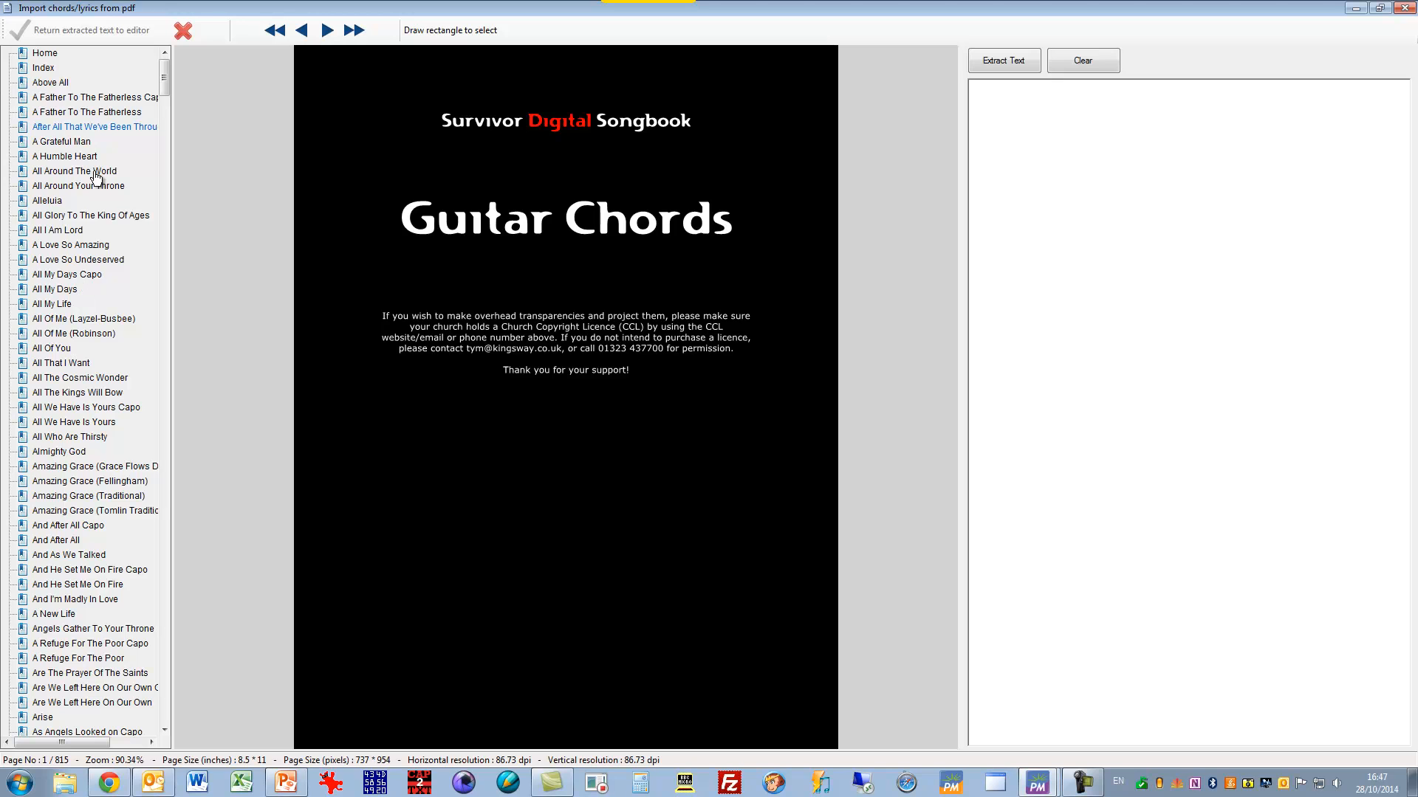
{"action": "left_click", "coordinate": [50, 82]}
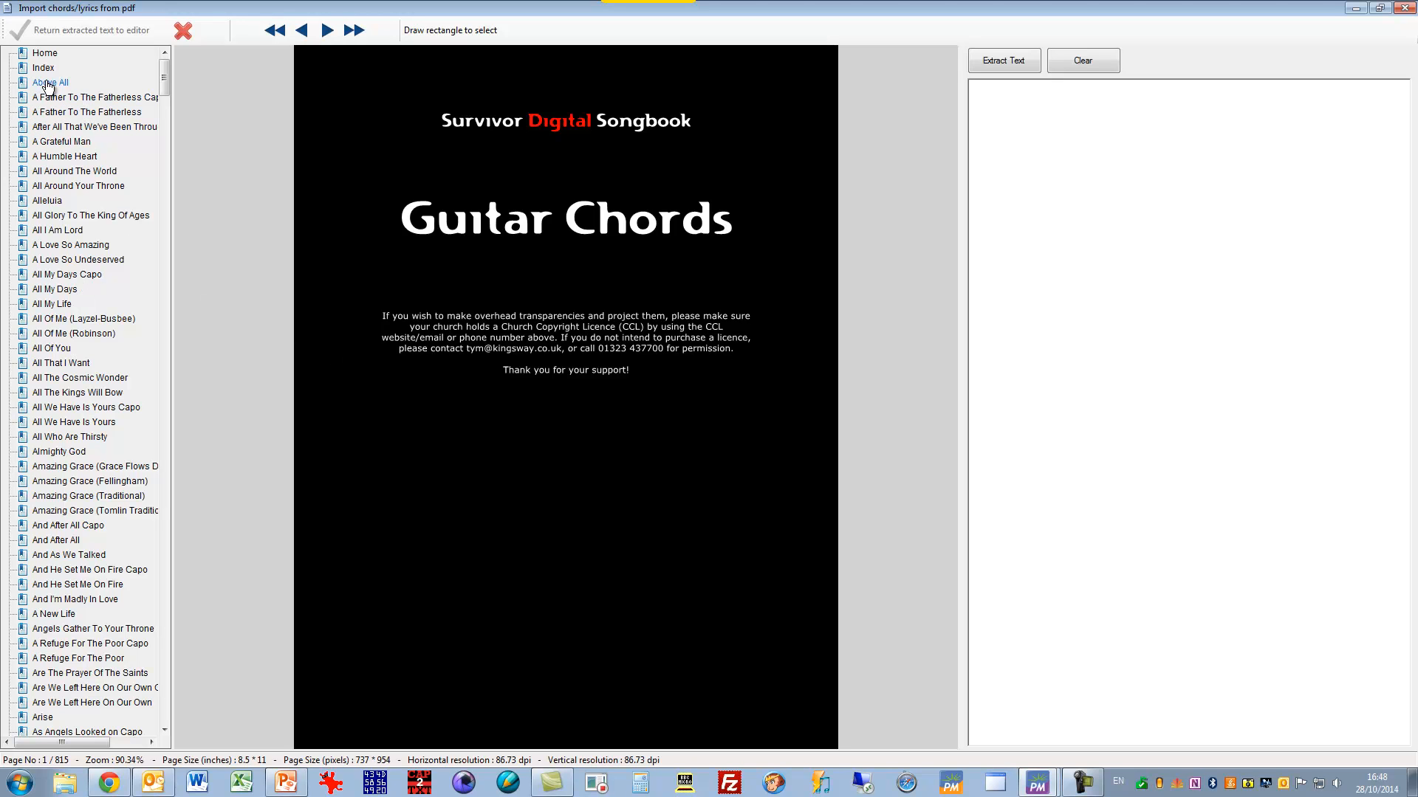
{"action": "left_click", "coordinate": [95, 96]}
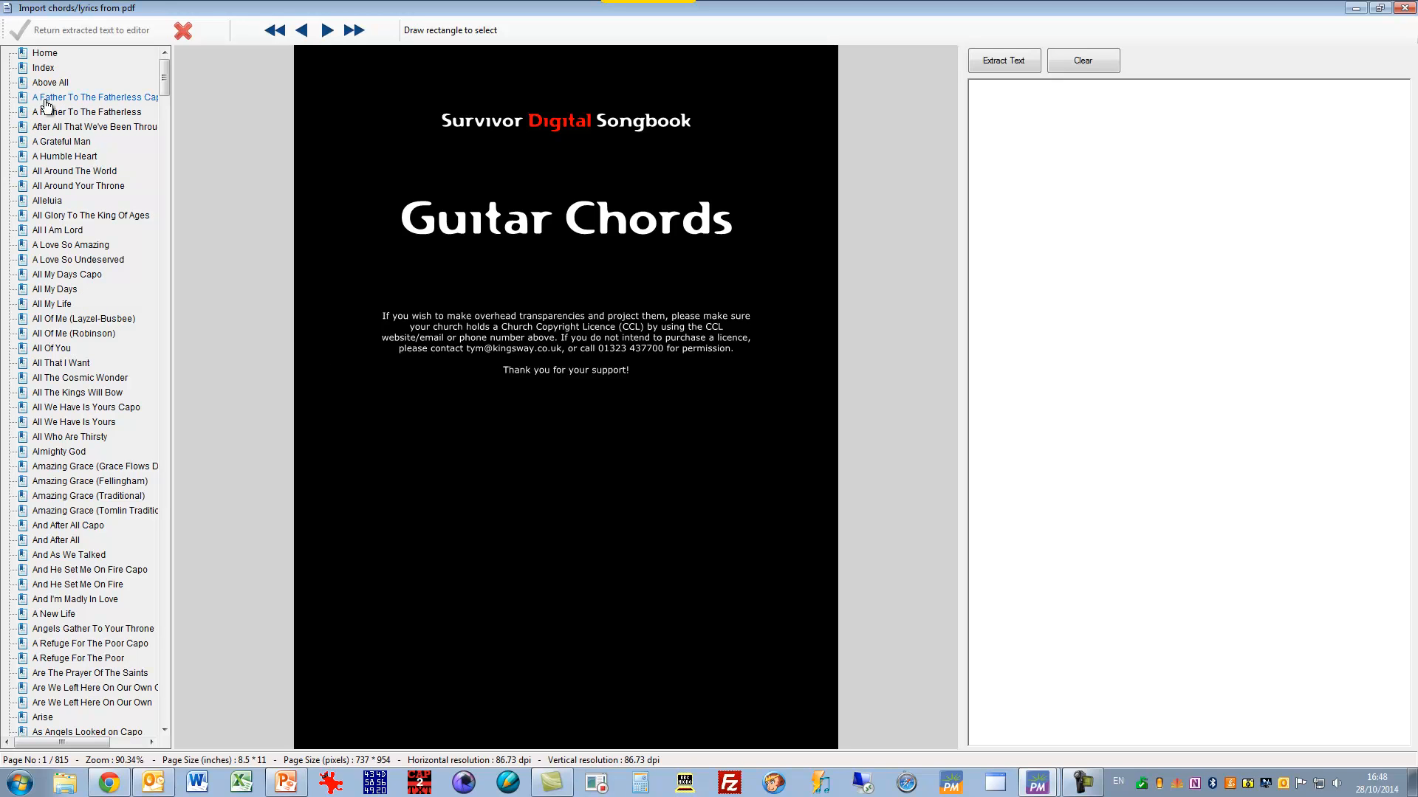
{"action": "left_click", "coordinate": [49, 82]}
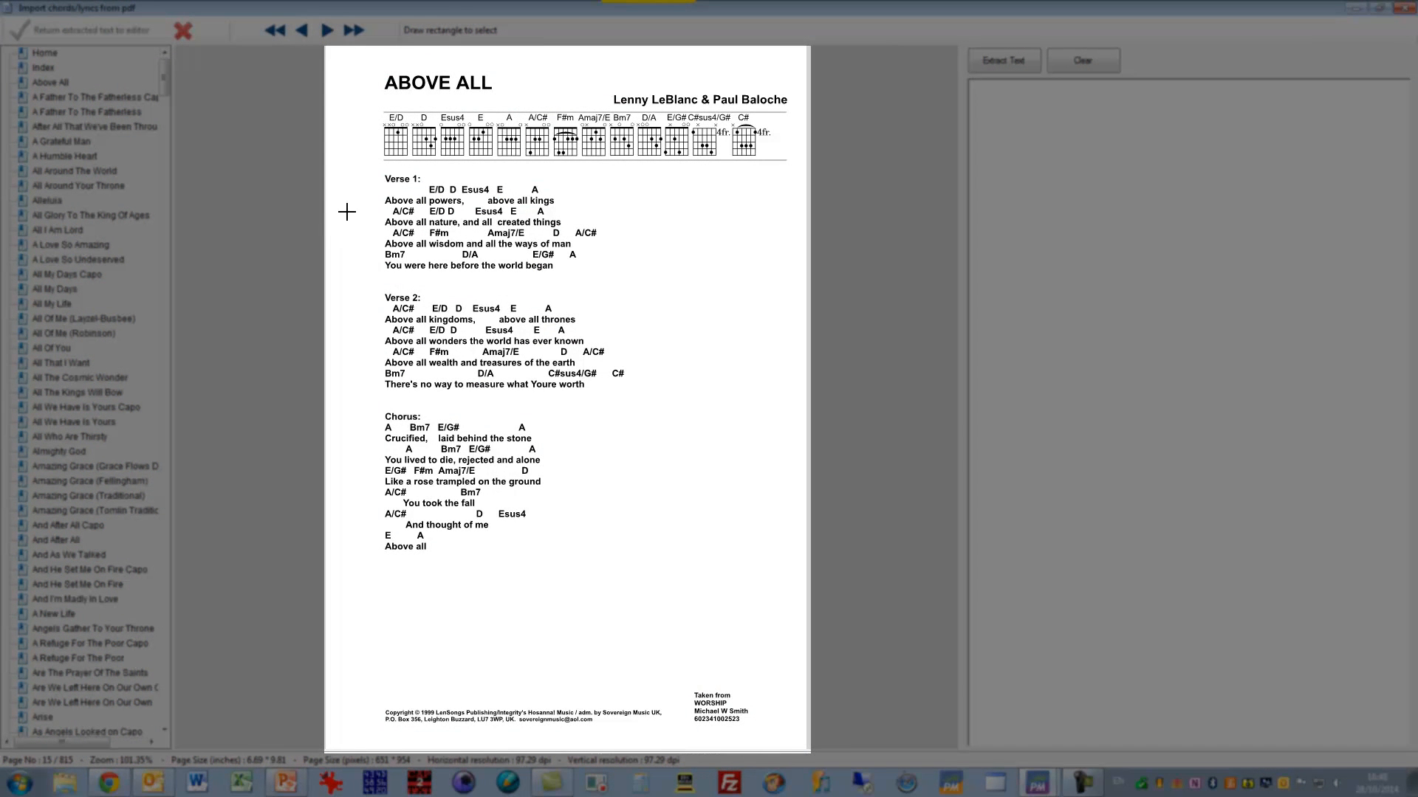
Step: Outline Verse 1, Verse 2 and Chorus of Above All with a selection rectangle
{"action": "left_click_drag", "start_coordinate": [372, 168], "coordinate": [497, 403]}
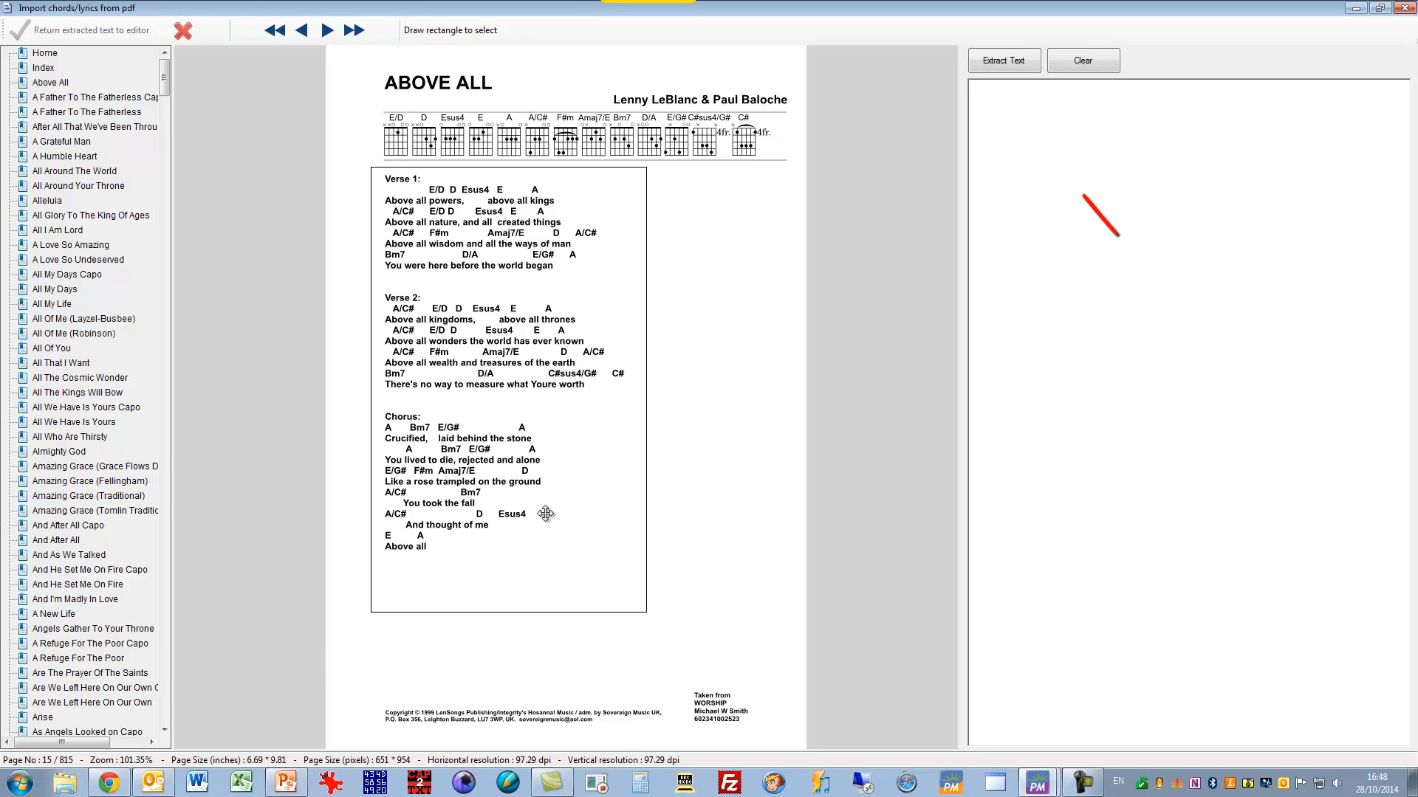
{"action": "mouse_move", "coordinate": [1004, 61]}
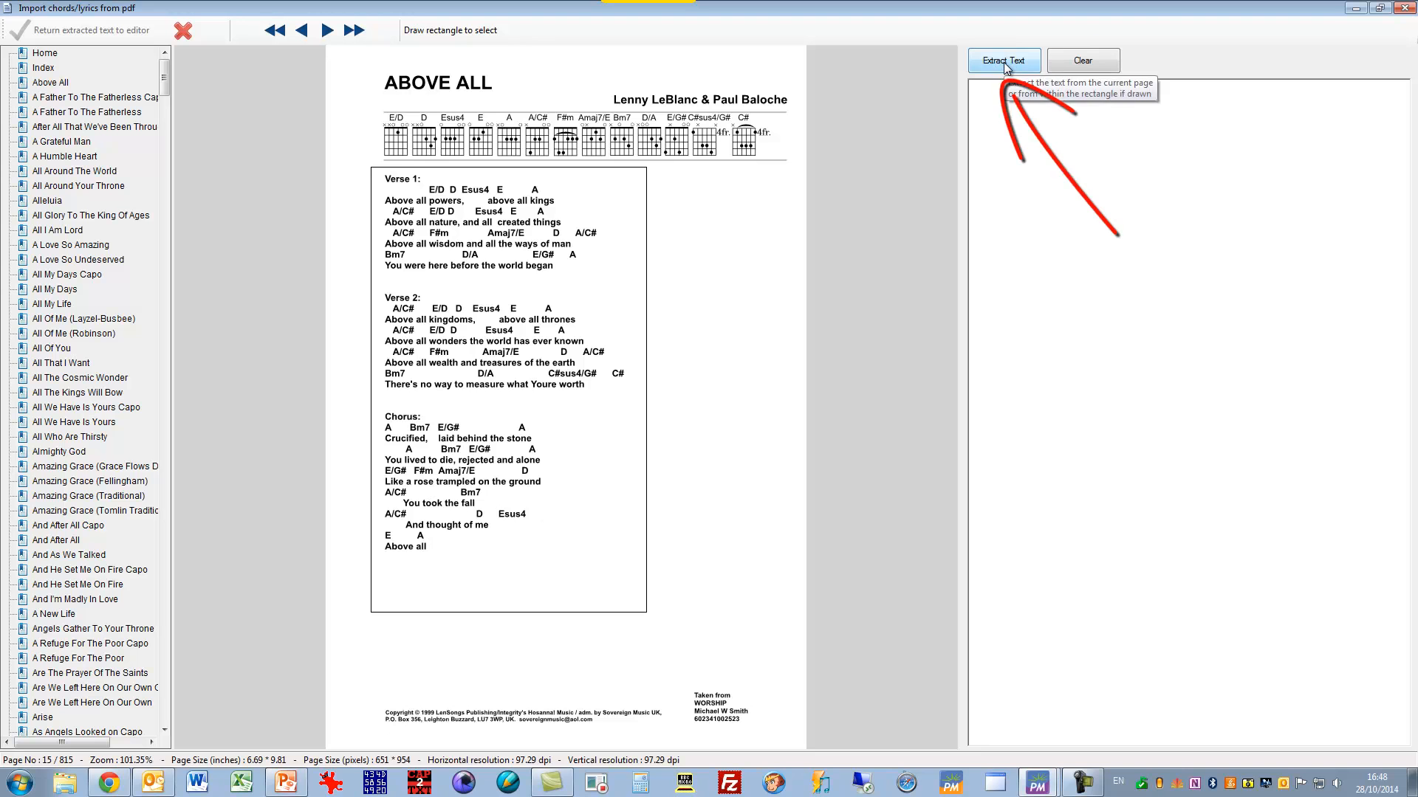
Step: Extract the marked verses and chorus with chords into the text panel
{"action": "left_click", "coordinate": [1003, 61]}
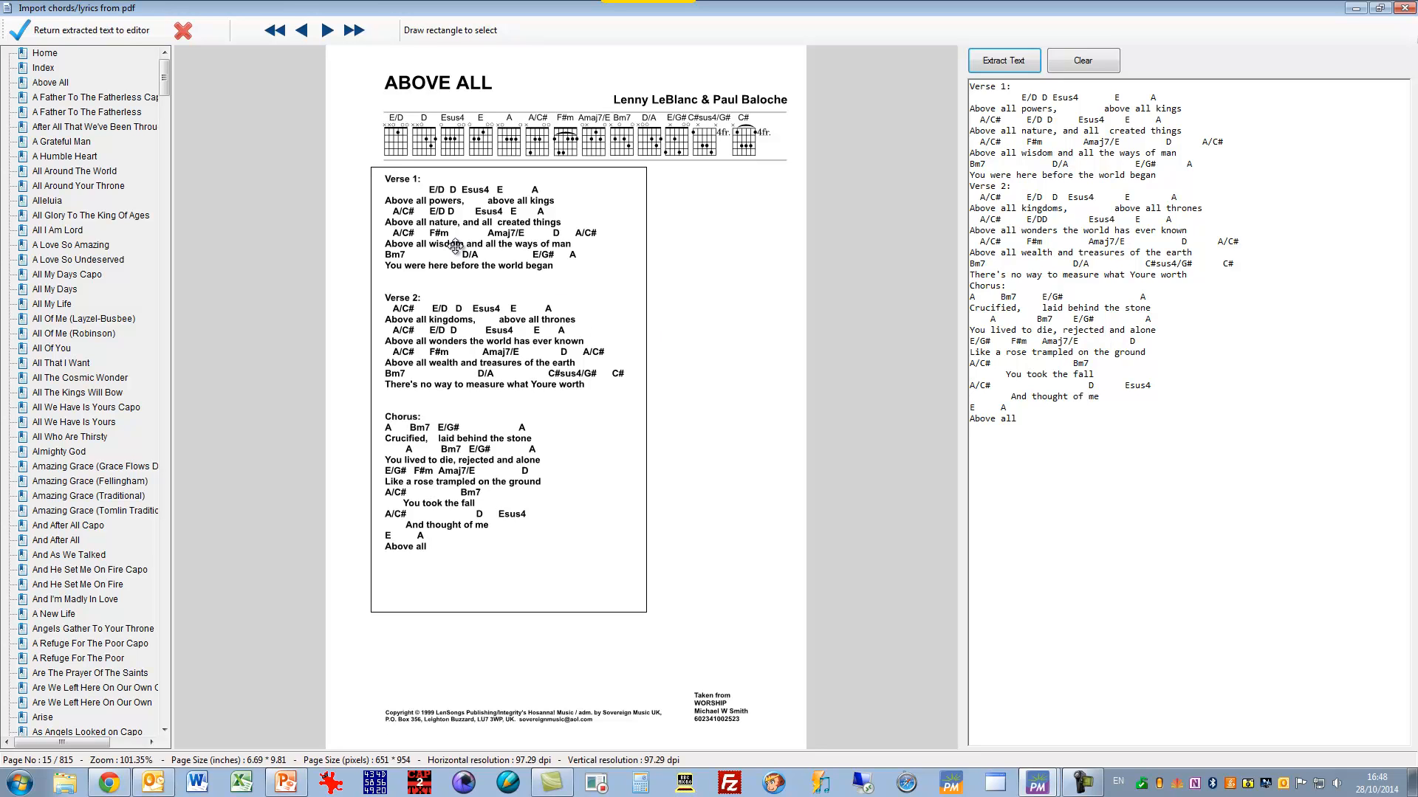
{"action": "mouse_move", "coordinate": [1040, 112]}
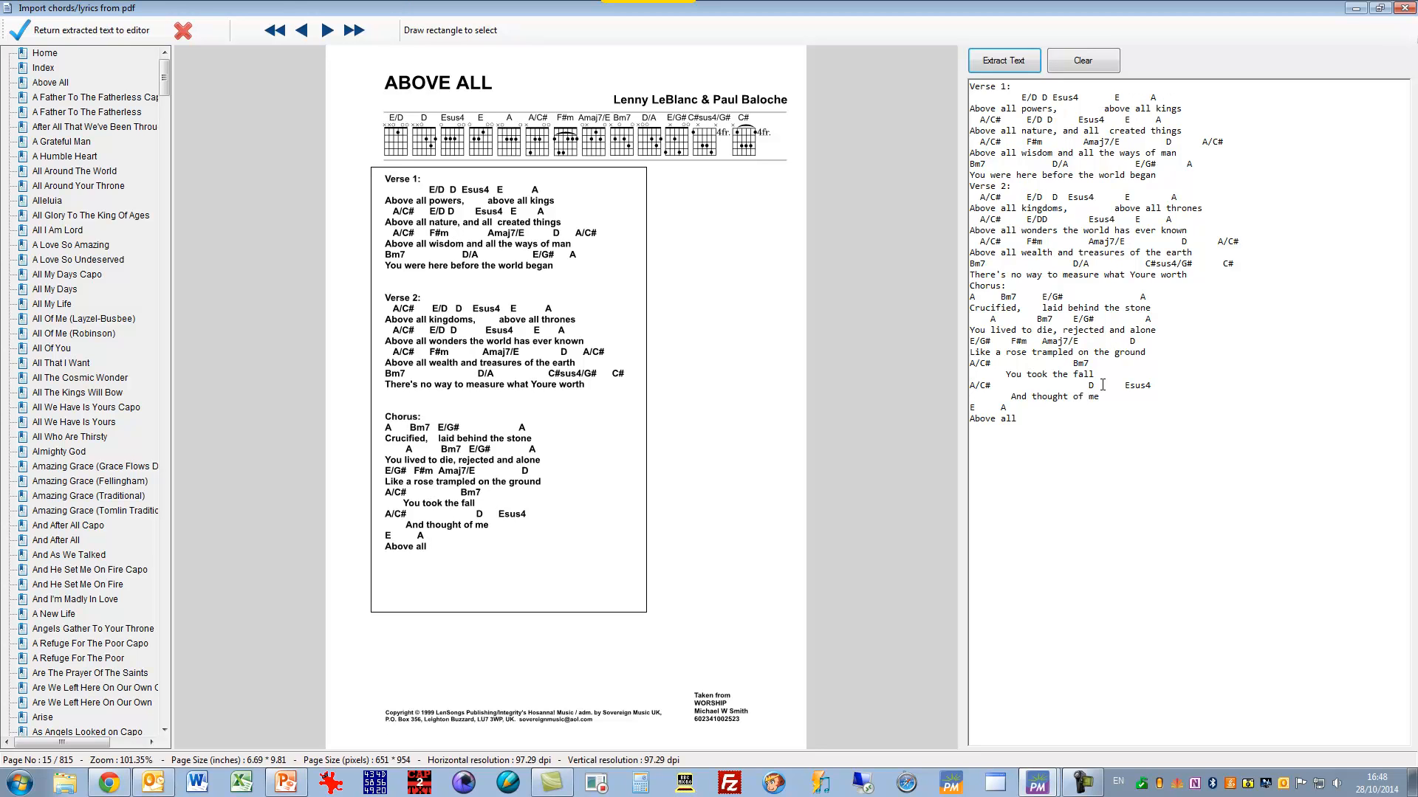
{"action": "mouse_move", "coordinate": [495, 314]}
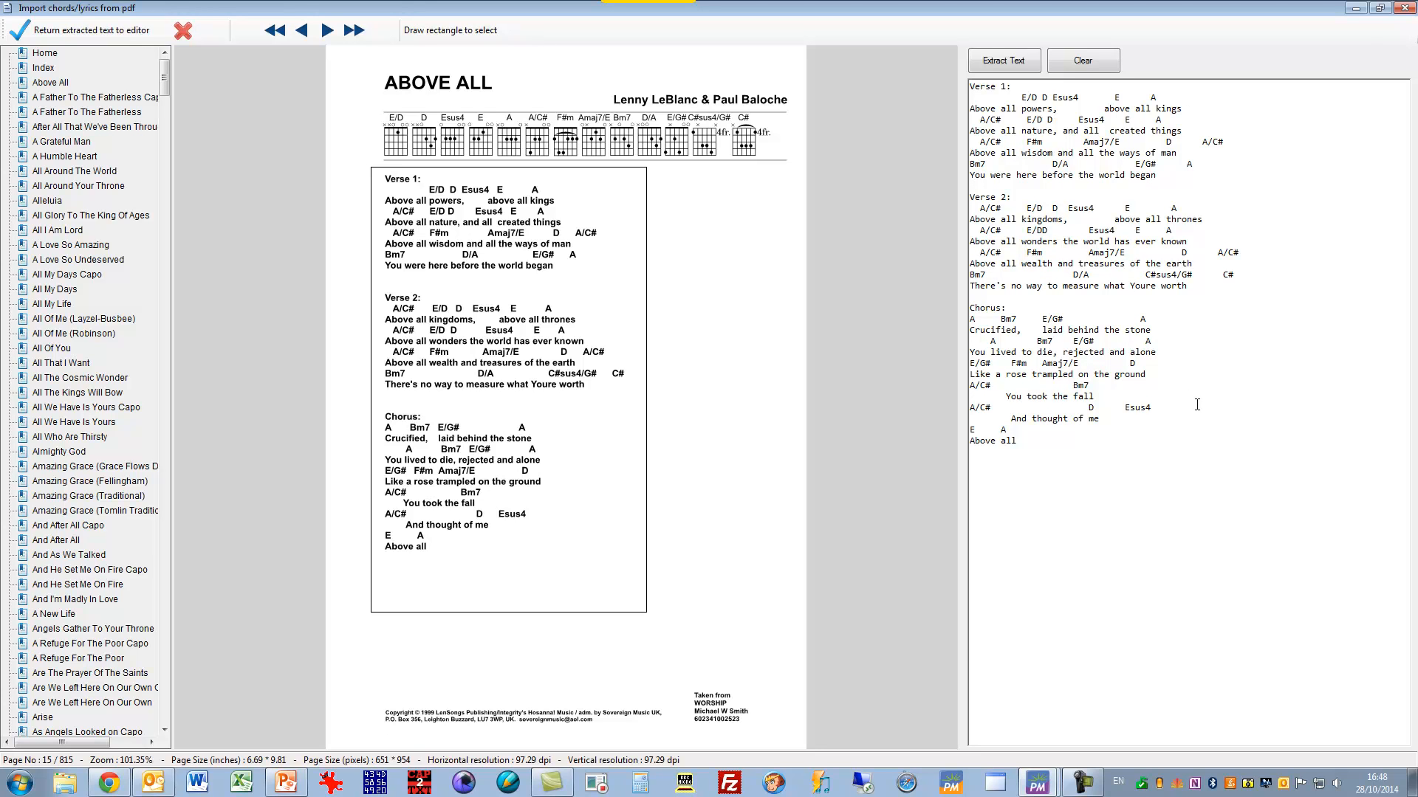
{"action": "mouse_move", "coordinate": [516, 480]}
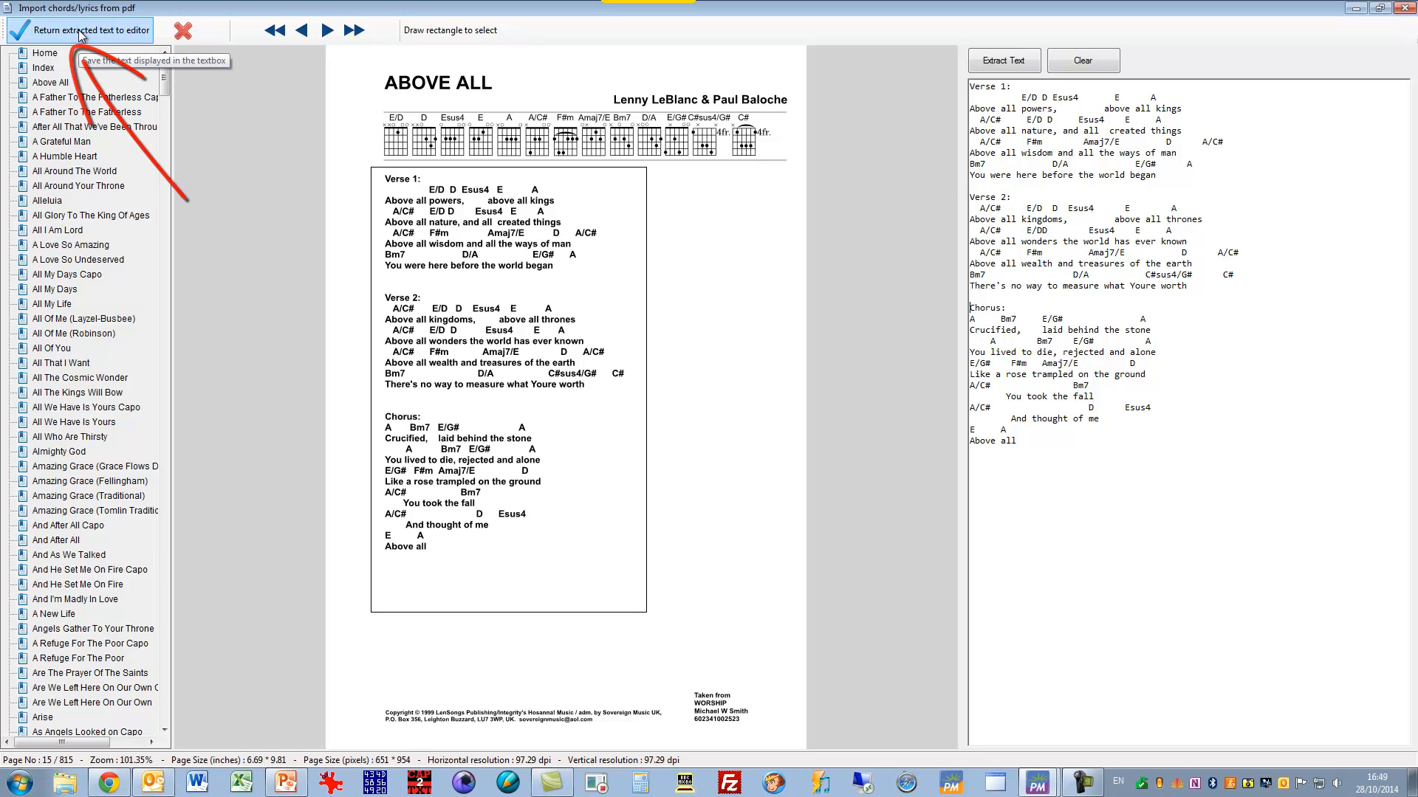
Step: Return the extracted Above All text to the song editor, key set to A
{"action": "left_click", "coordinate": [80, 30]}
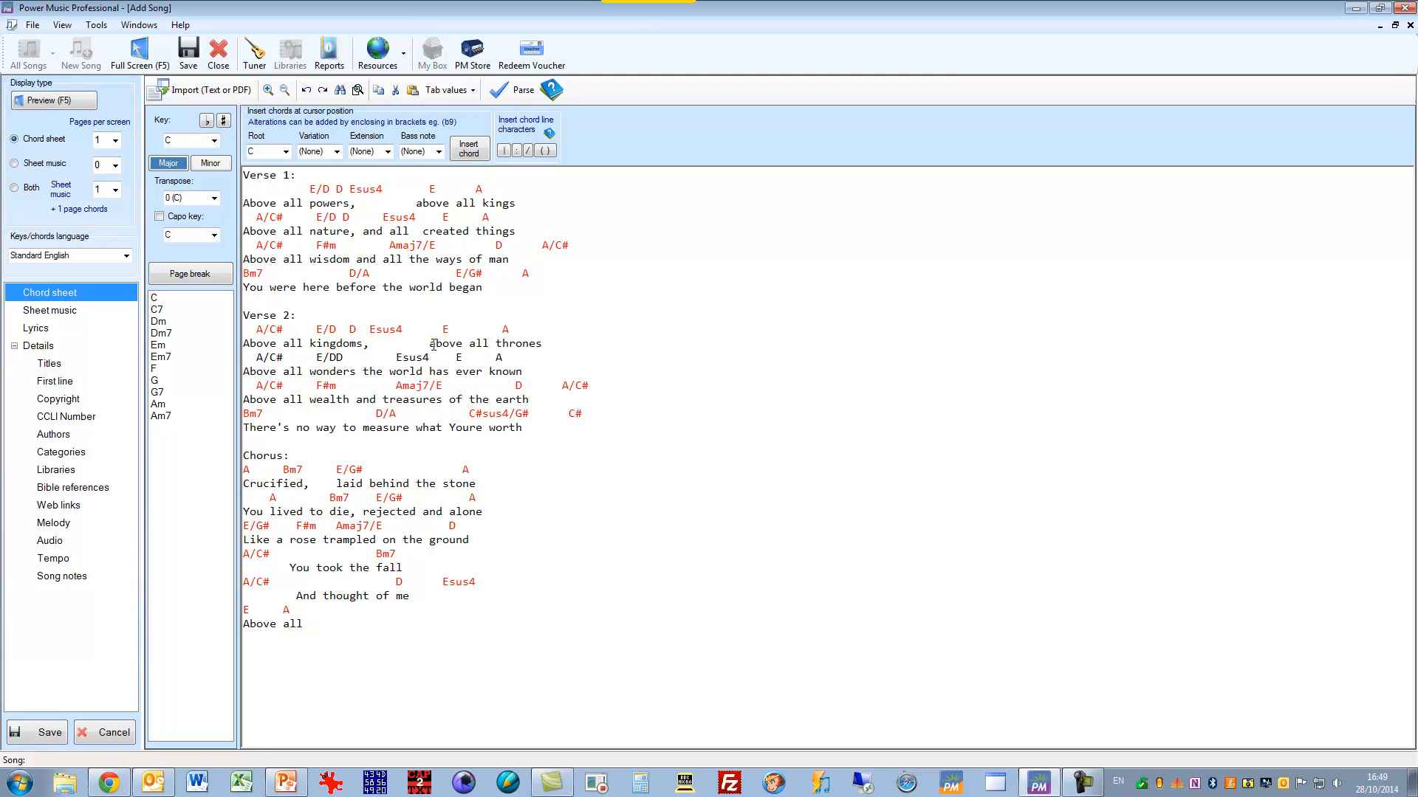
{"action": "left_click_drag", "start_coordinate": [710, 358], "coordinate": [529, 359]}
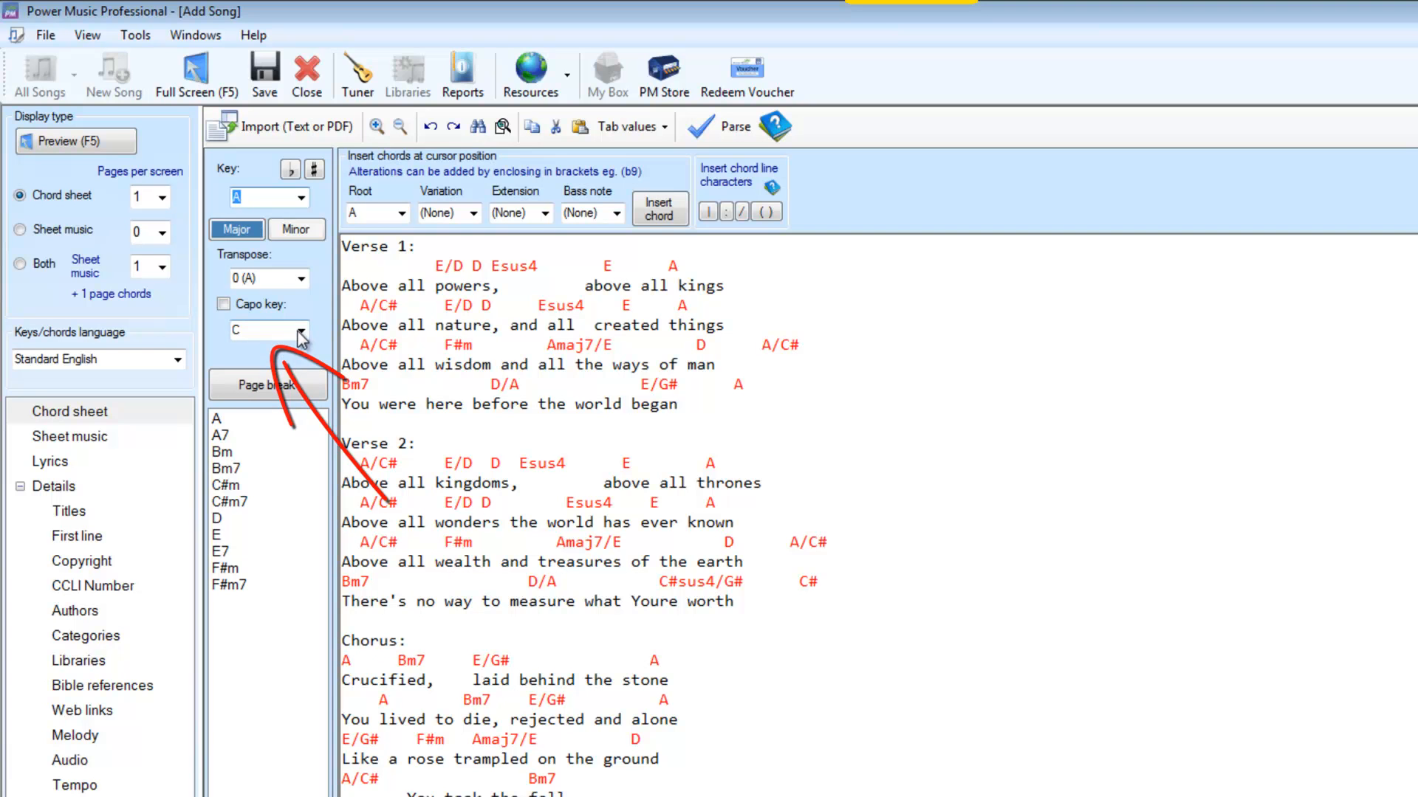
Step: Change the song's capo key from C to G
{"action": "left_click", "coordinate": [299, 329]}
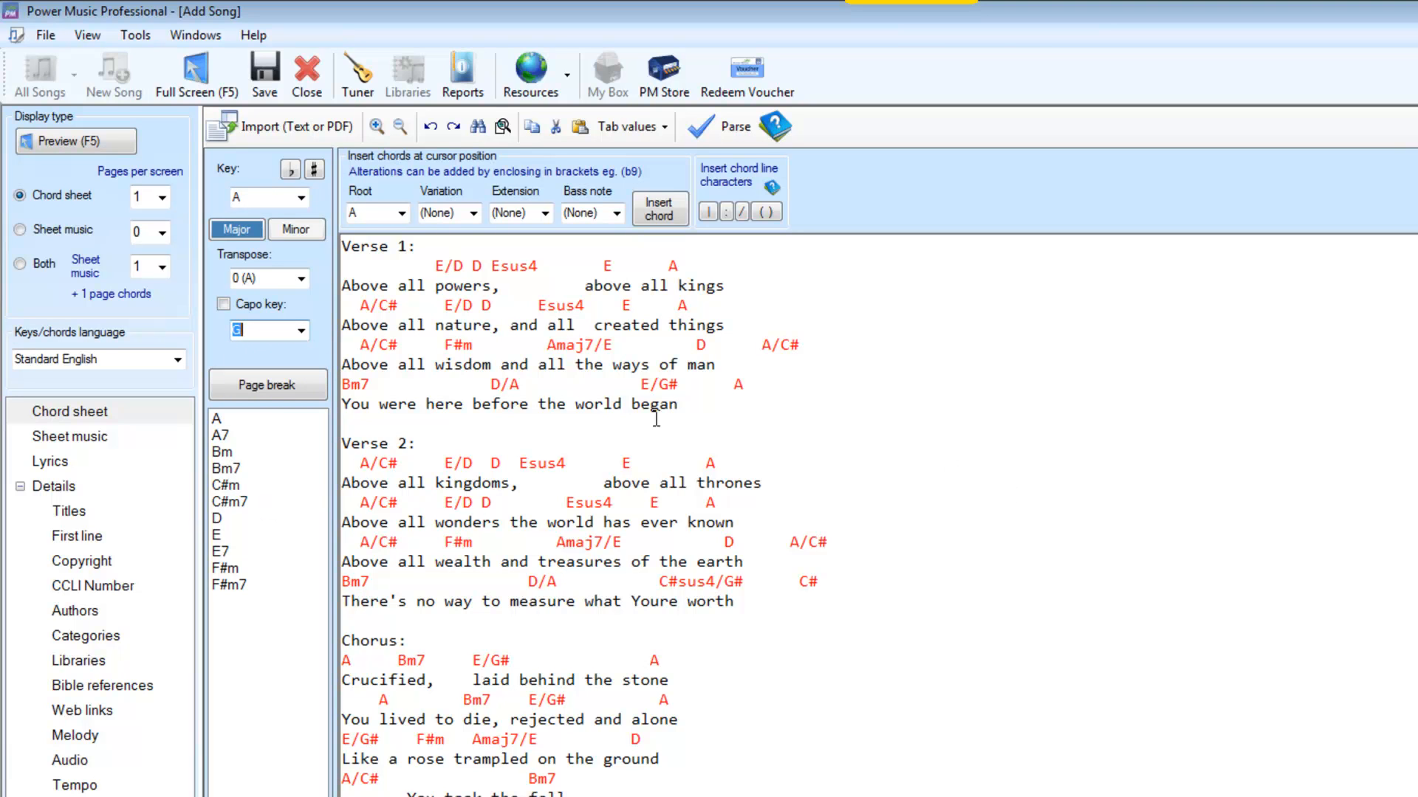
{"action": "mouse_move", "coordinate": [265, 196]}
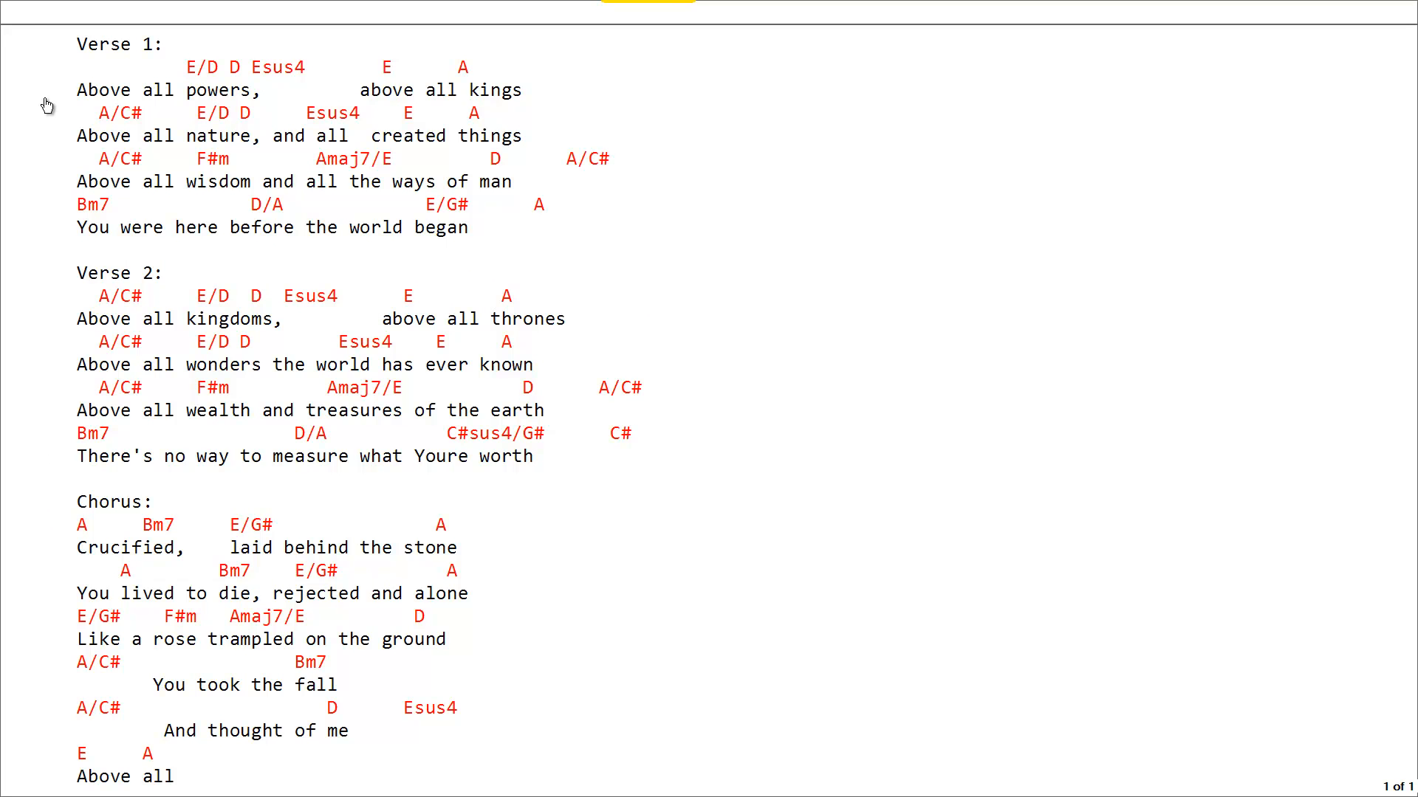
{"action": "mouse_move", "coordinate": [29, 28]}
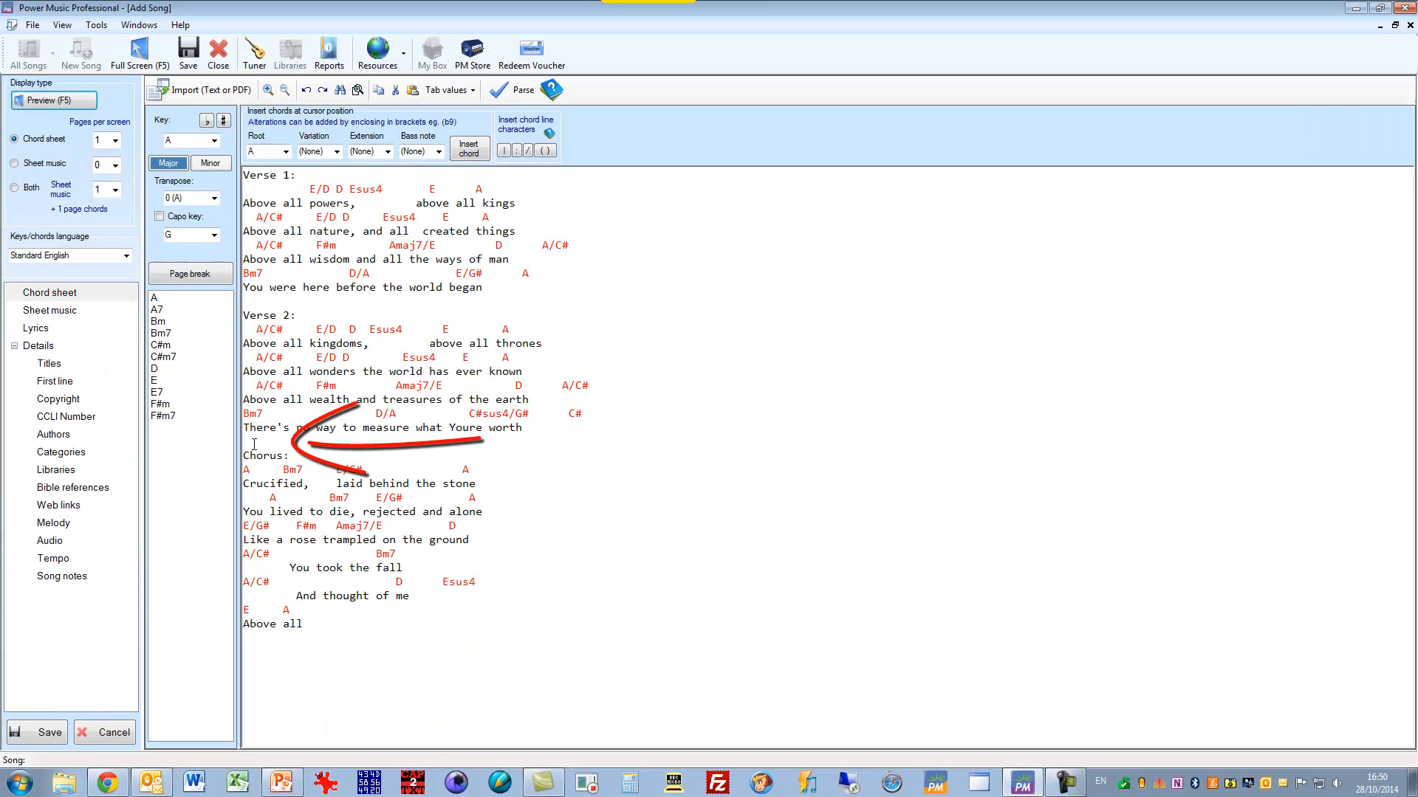
Step: Page-break before the Chorus, show 2 chord sheet pages per screen, and preview with F5
{"action": "left_click", "coordinate": [190, 273]}
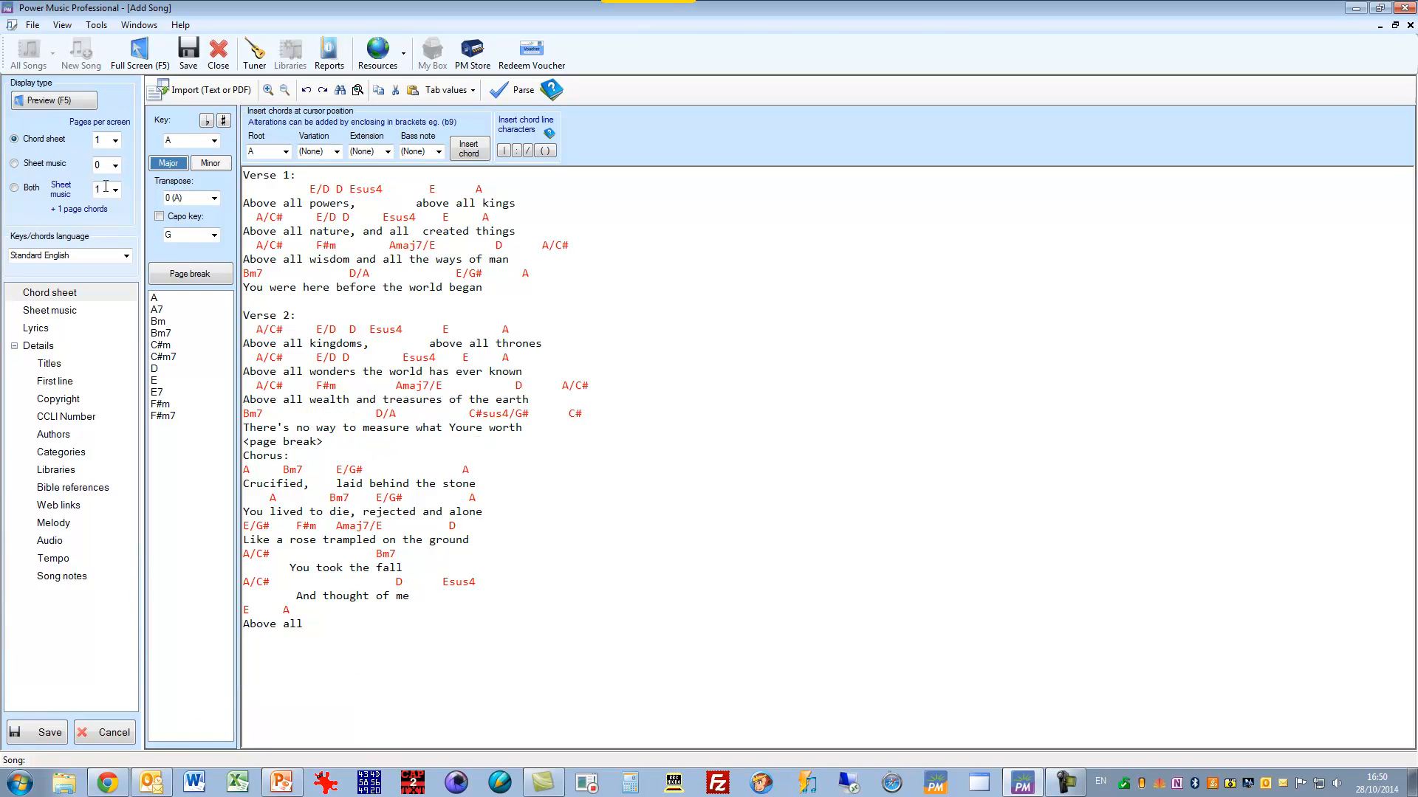
{"action": "left_click", "coordinate": [115, 140]}
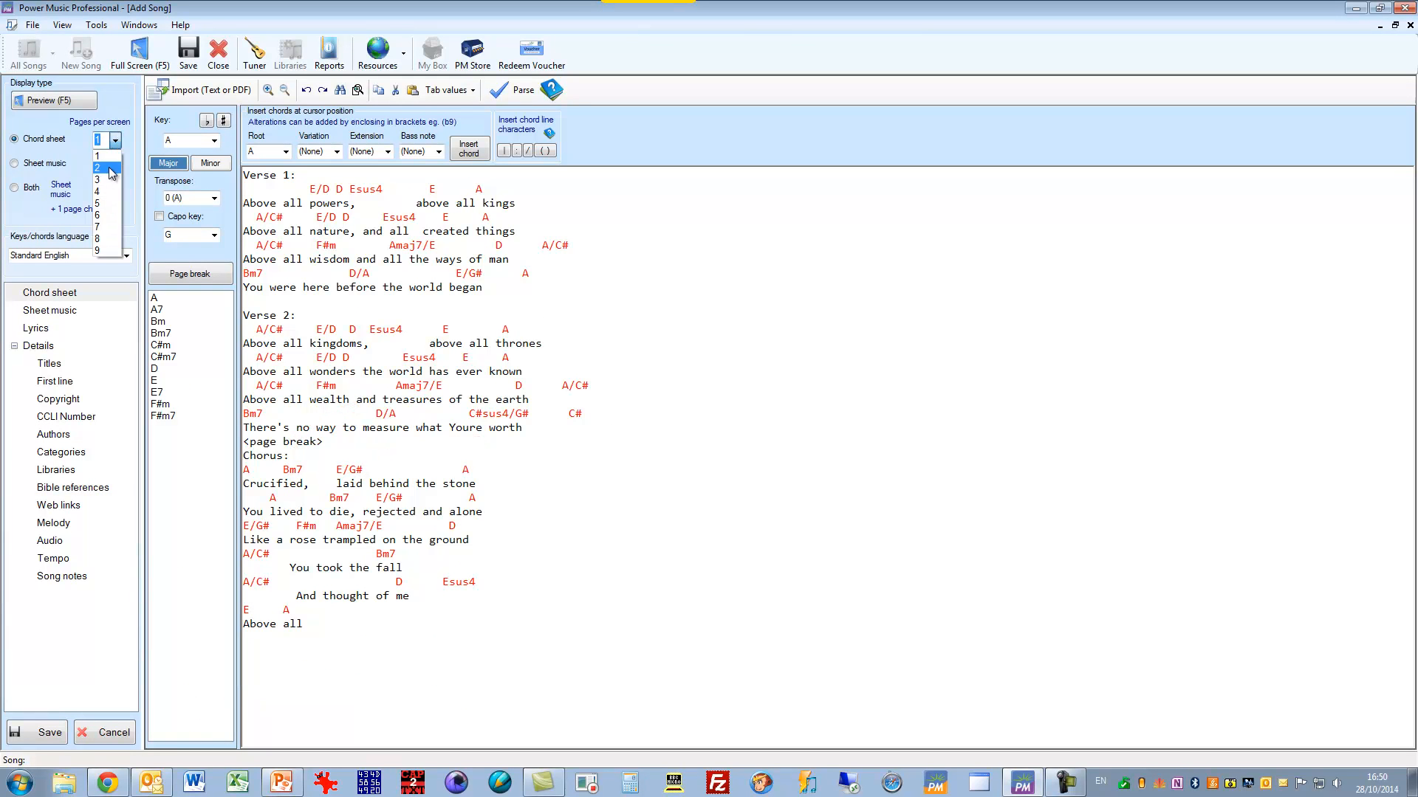
{"action": "left_click", "coordinate": [98, 168]}
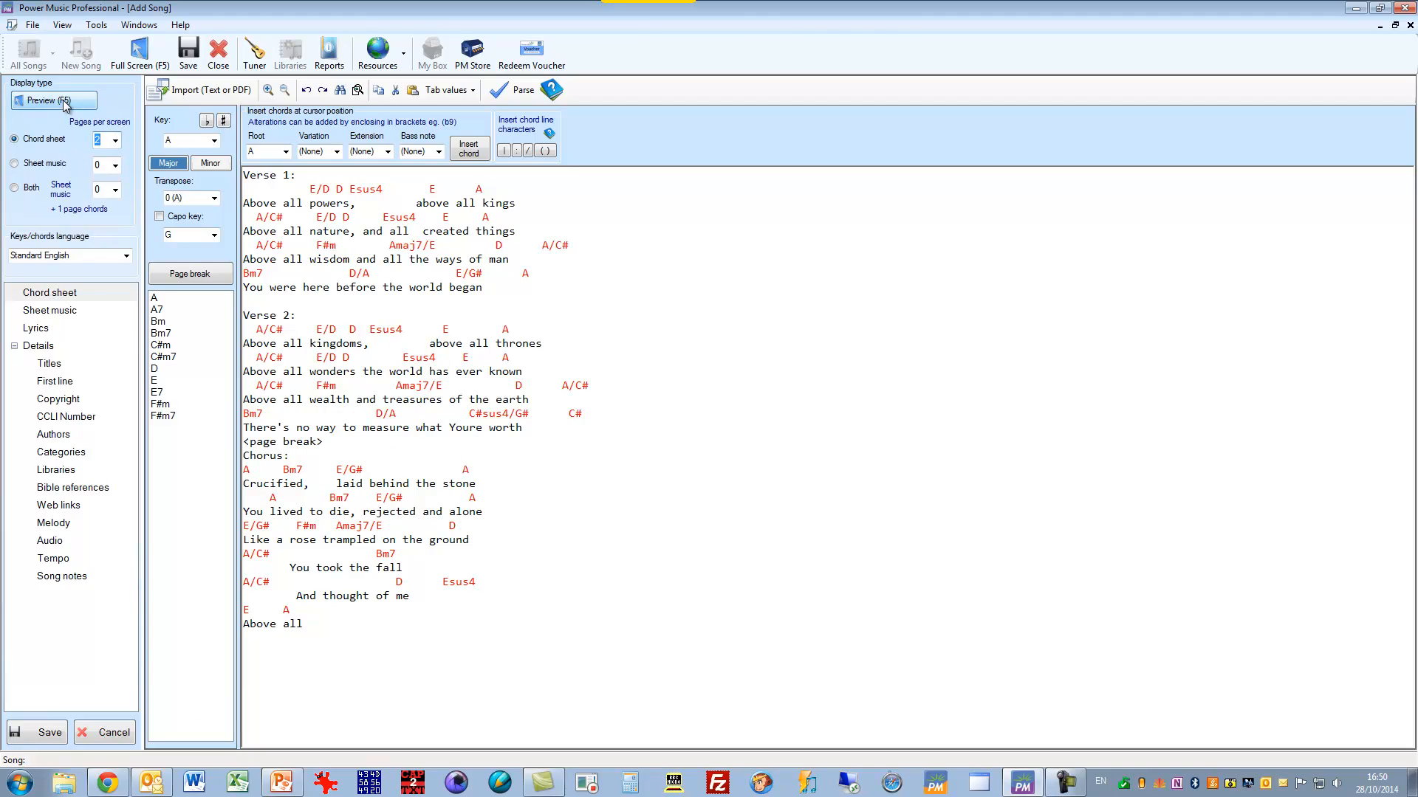
{"action": "left_click", "coordinate": [45, 101]}
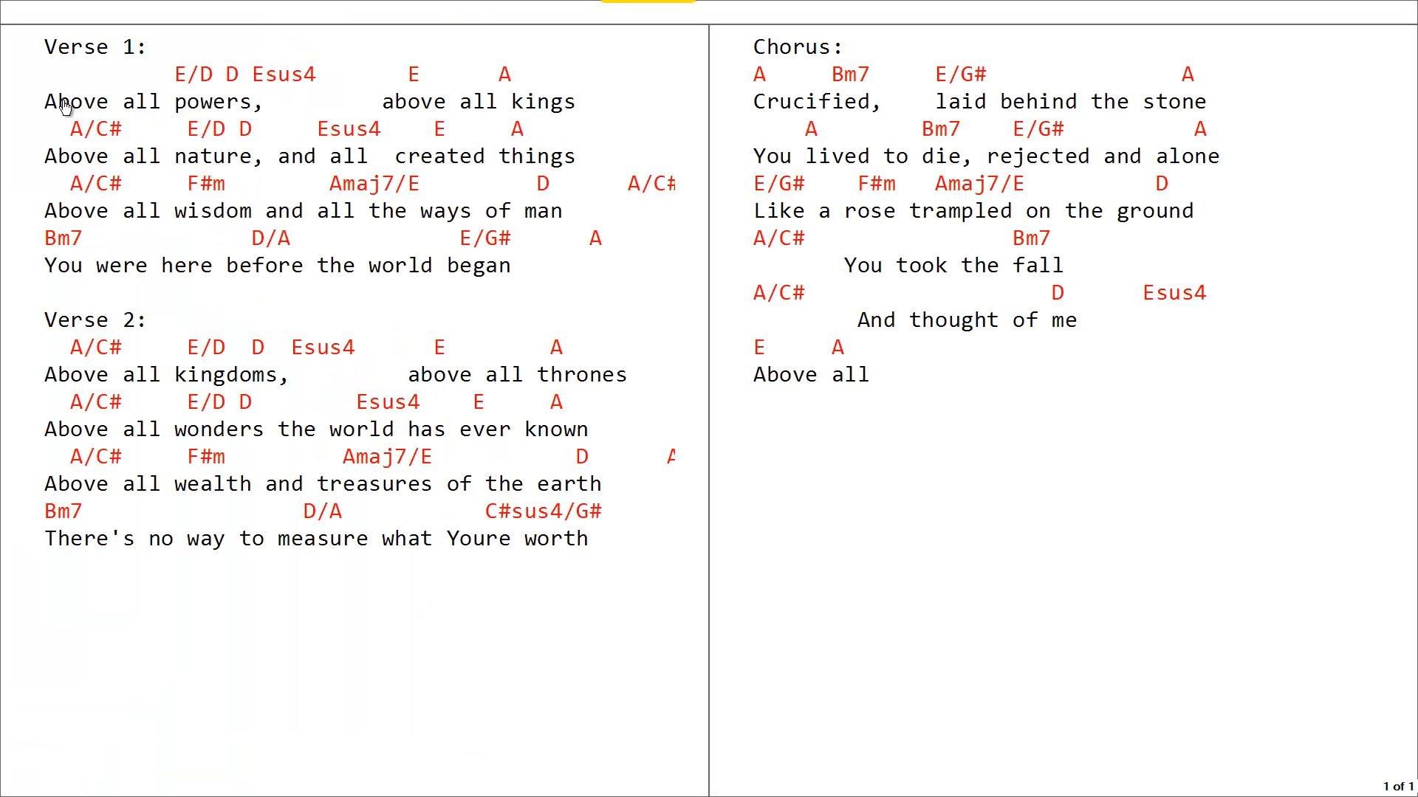
{"action": "mouse_move", "coordinate": [35, 47]}
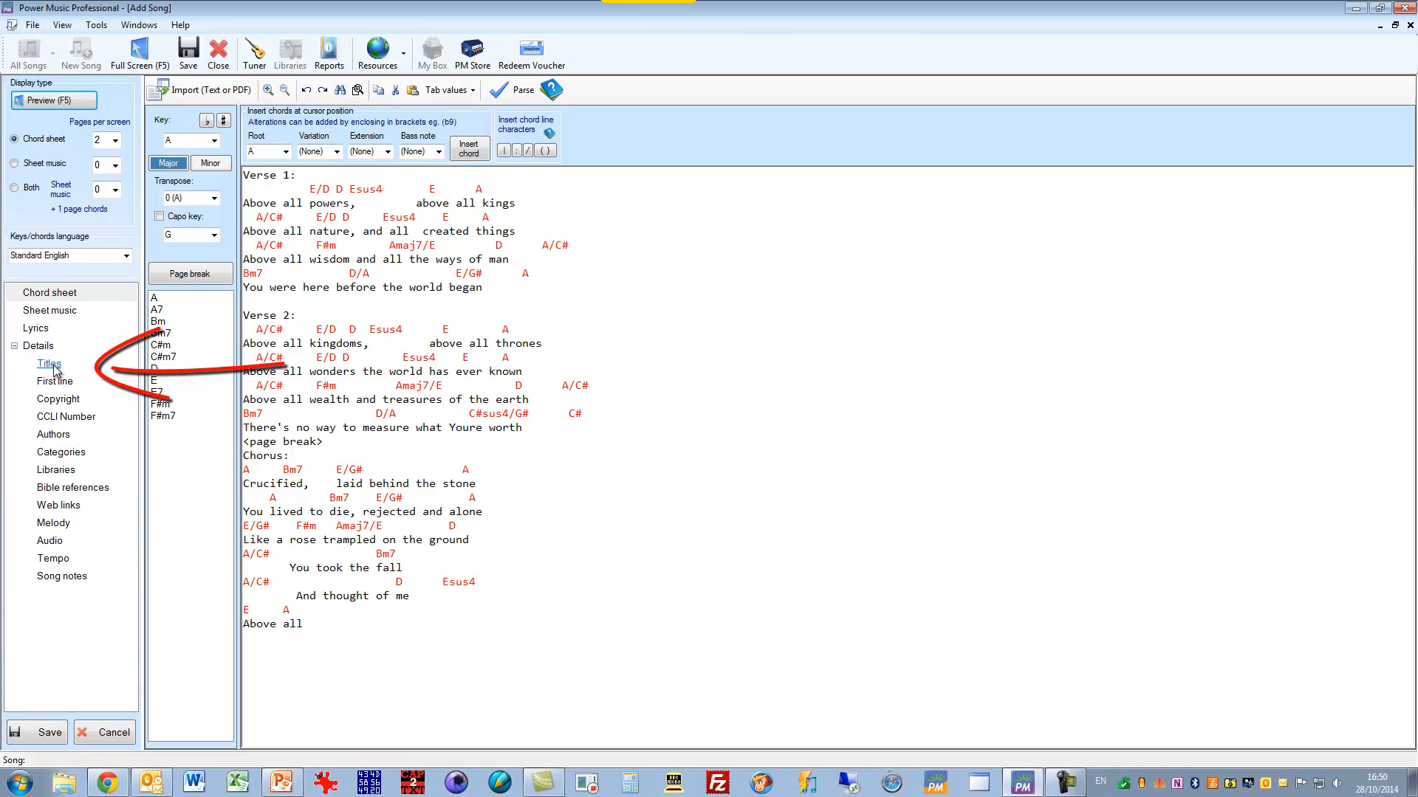
Step: Add the song title 'Above All' under Details > Titles and confirm
{"action": "left_click", "coordinate": [48, 364]}
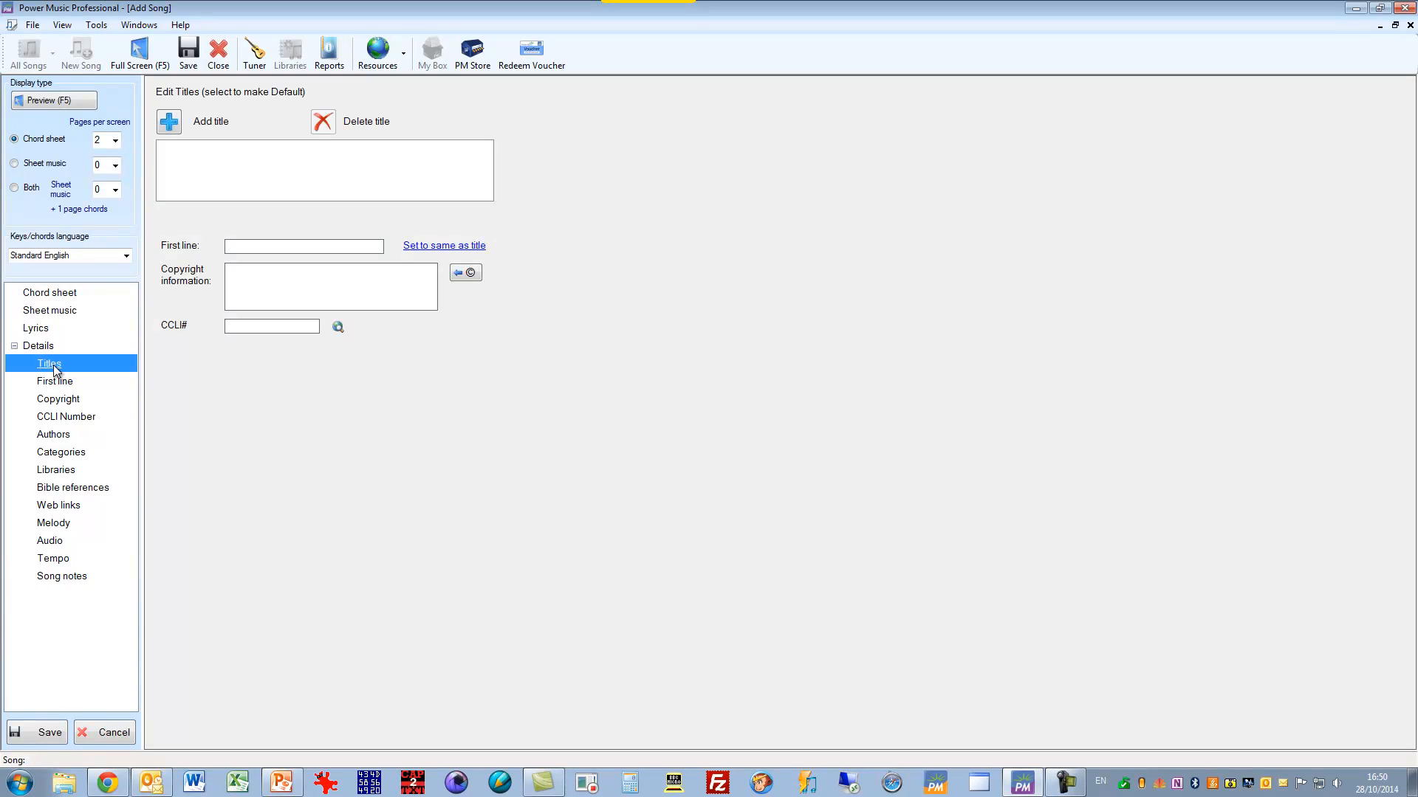
{"action": "left_click", "coordinate": [168, 121]}
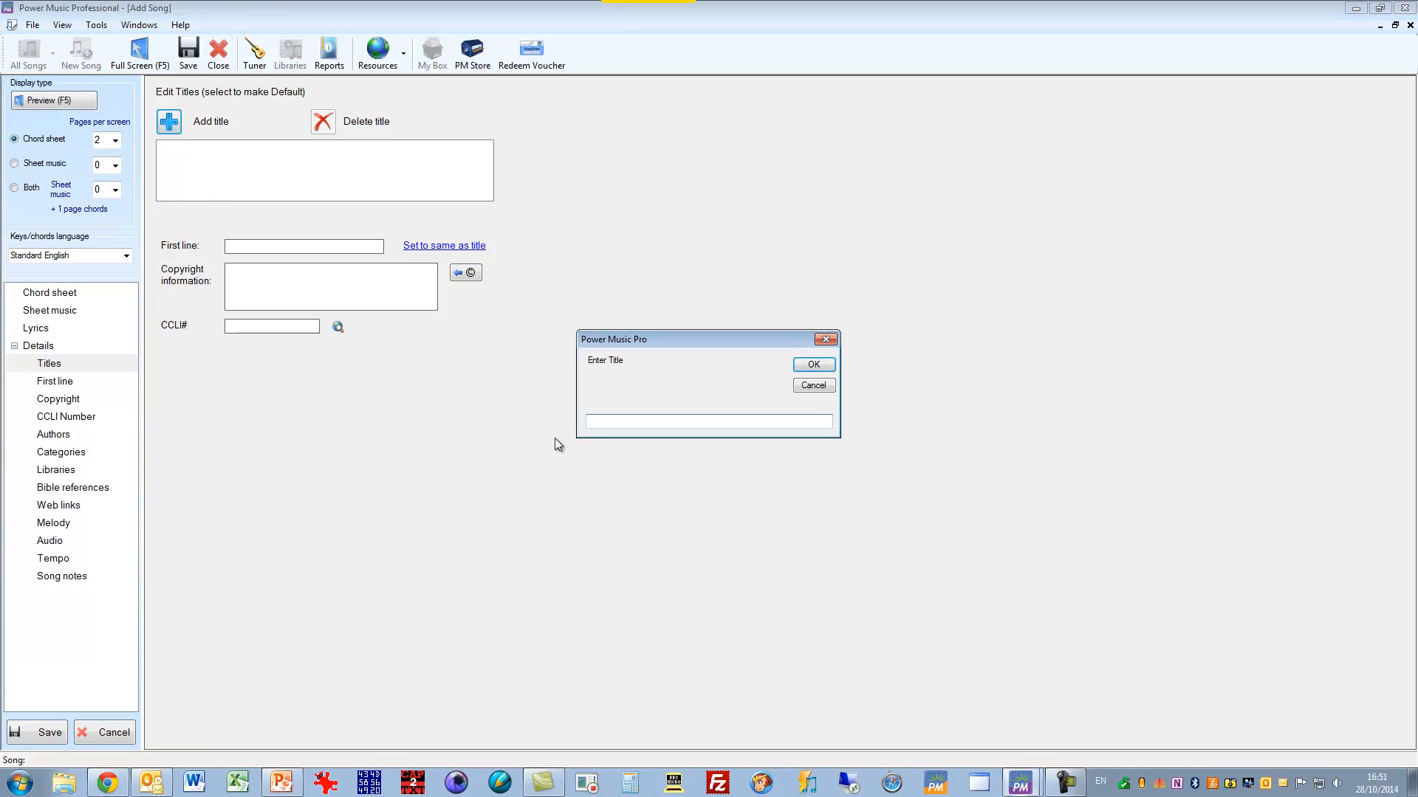
{"action": "type", "text": "Above All"}
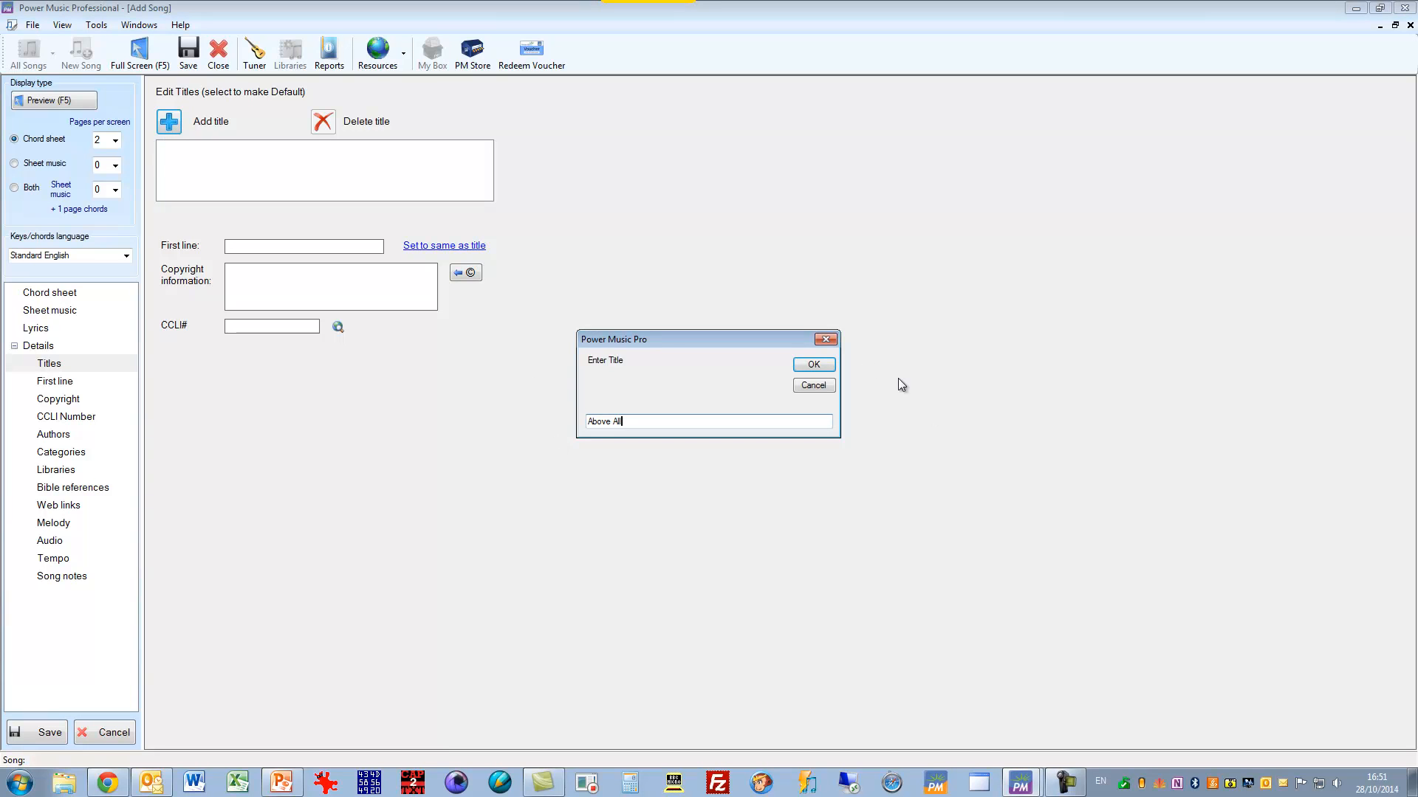
{"action": "left_click", "coordinate": [811, 364]}
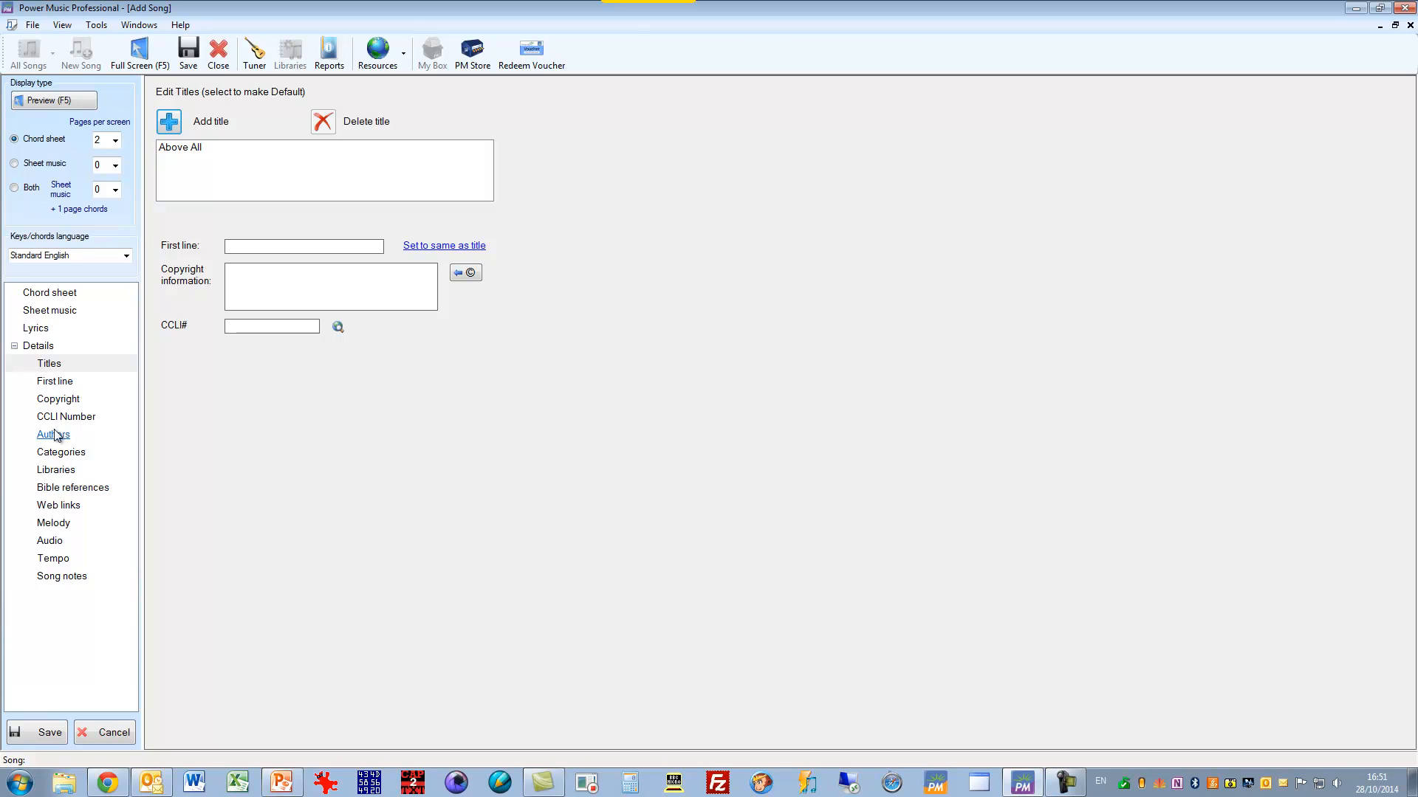
{"action": "mouse_move", "coordinate": [53, 523]}
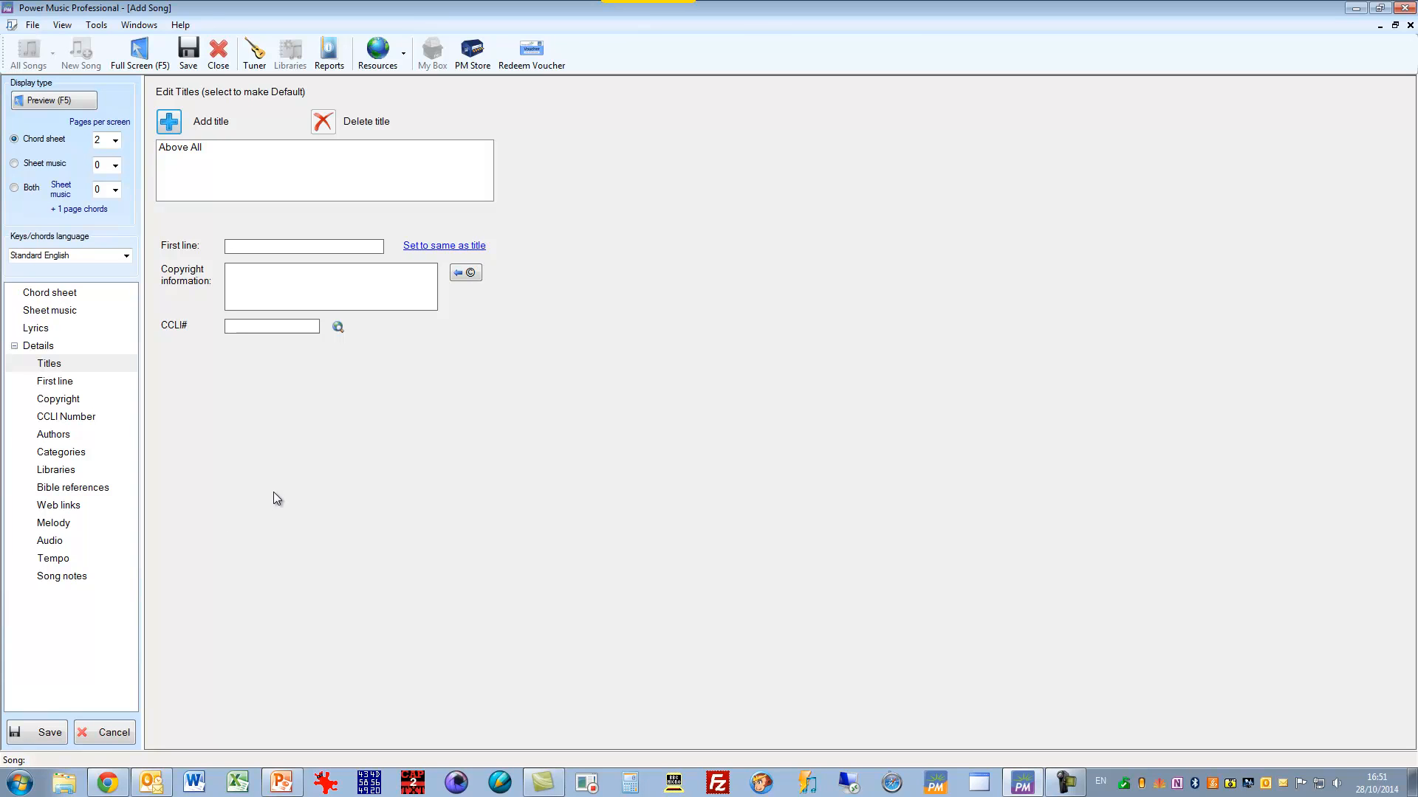
{"action": "mouse_move", "coordinate": [189, 50]}
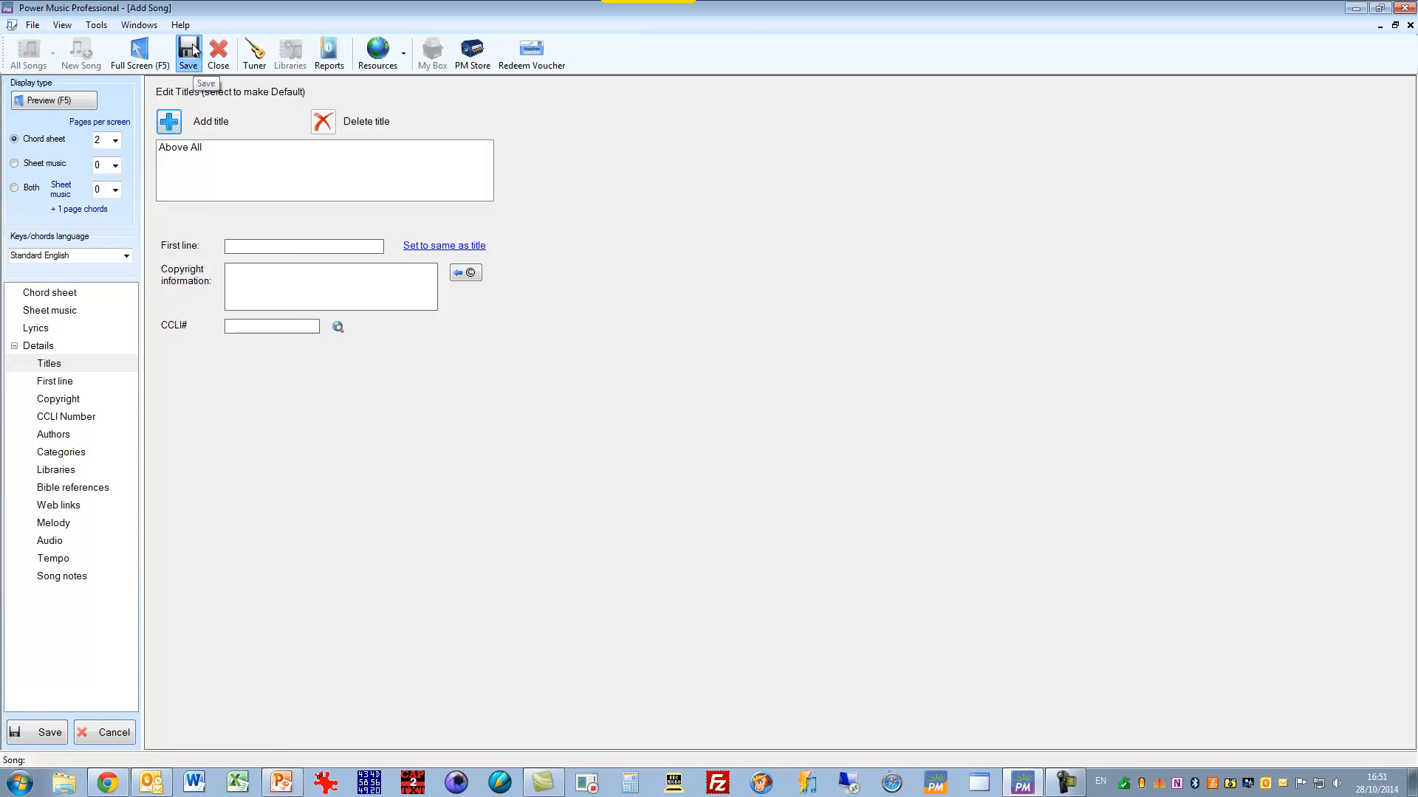
Step: Save 'Above All' so it appears in the song library
{"action": "left_click", "coordinate": [188, 53]}
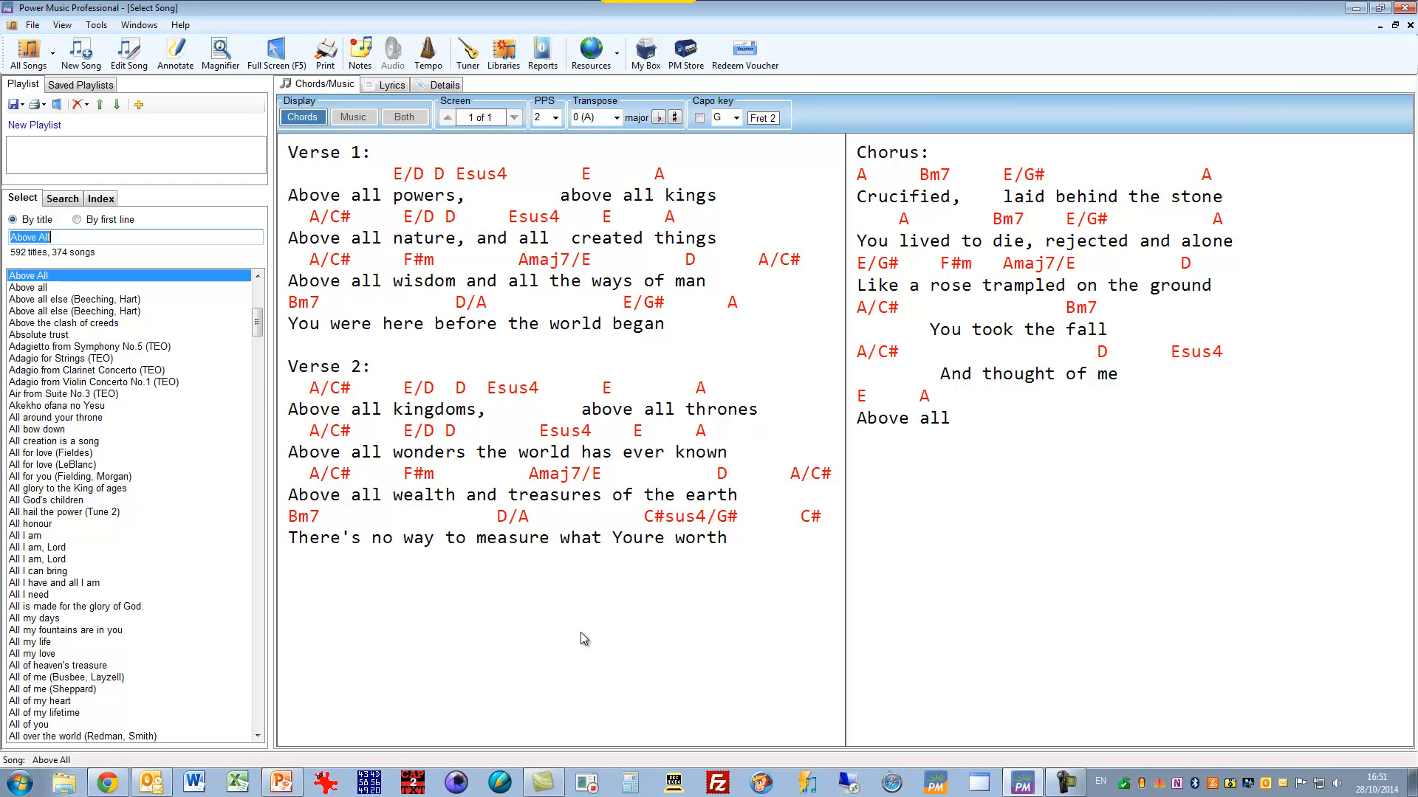
{"action": "mouse_move", "coordinate": [556, 604]}
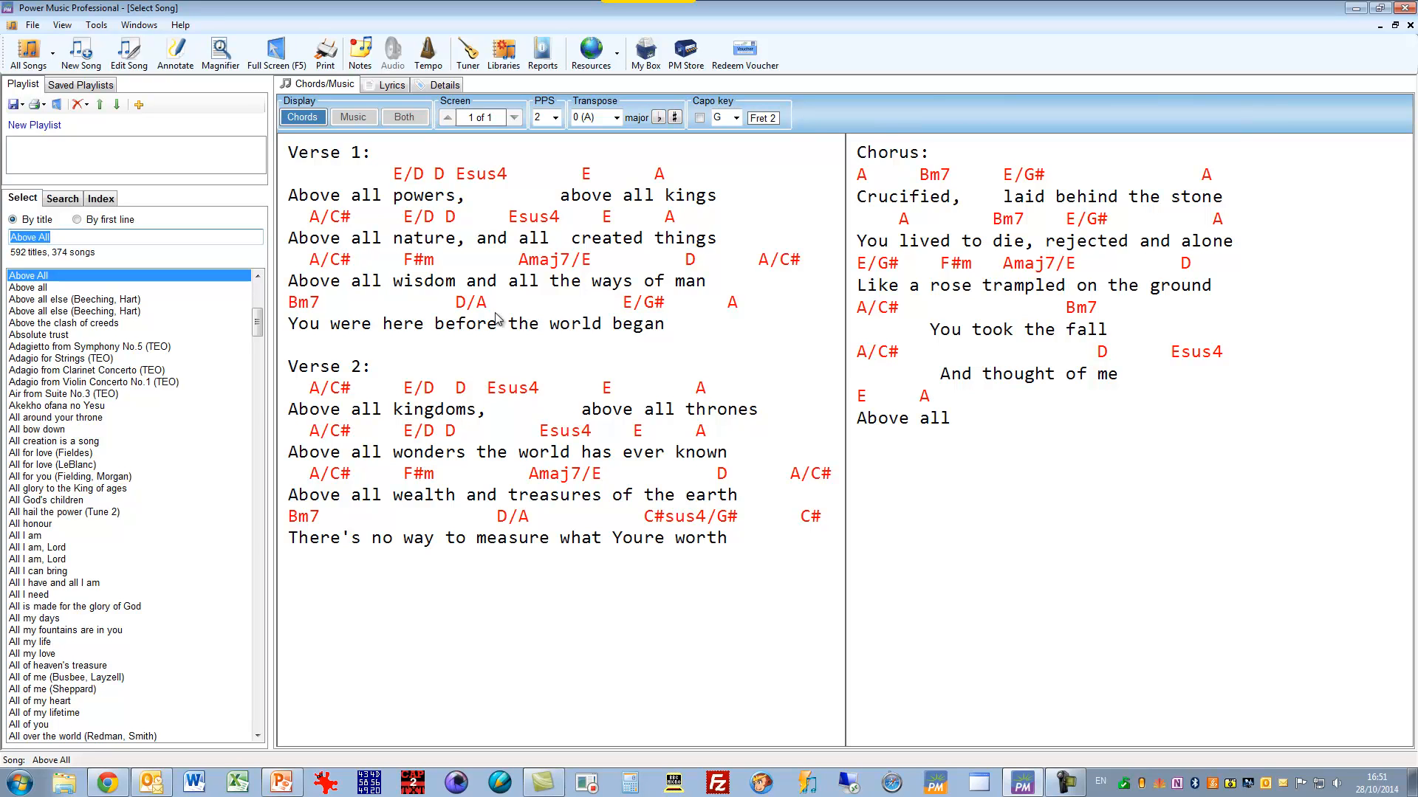
{"action": "mouse_move", "coordinate": [637, 517]}
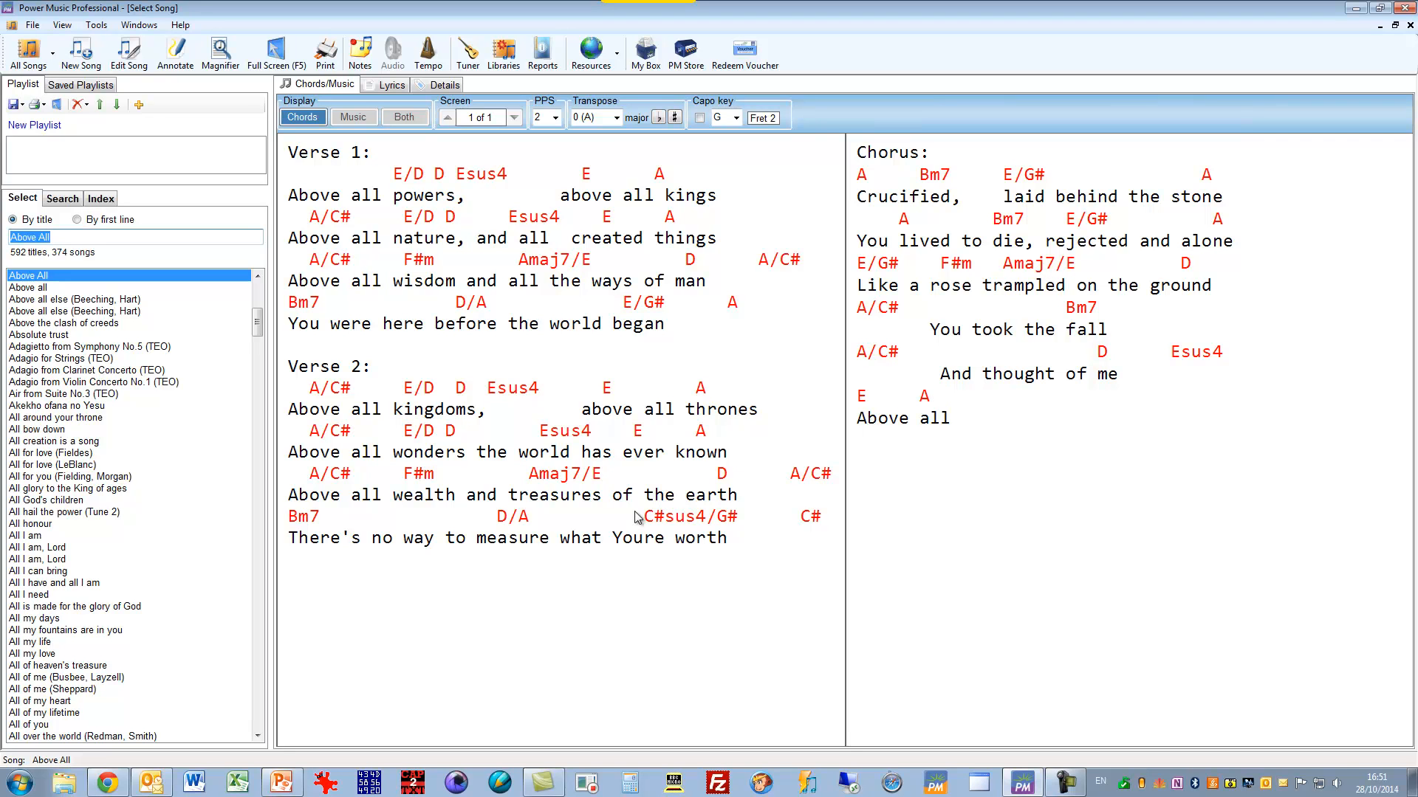
Step: Transpose 'Above All' down two semitones from A to G (-2)
{"action": "left_click", "coordinate": [583, 117]}
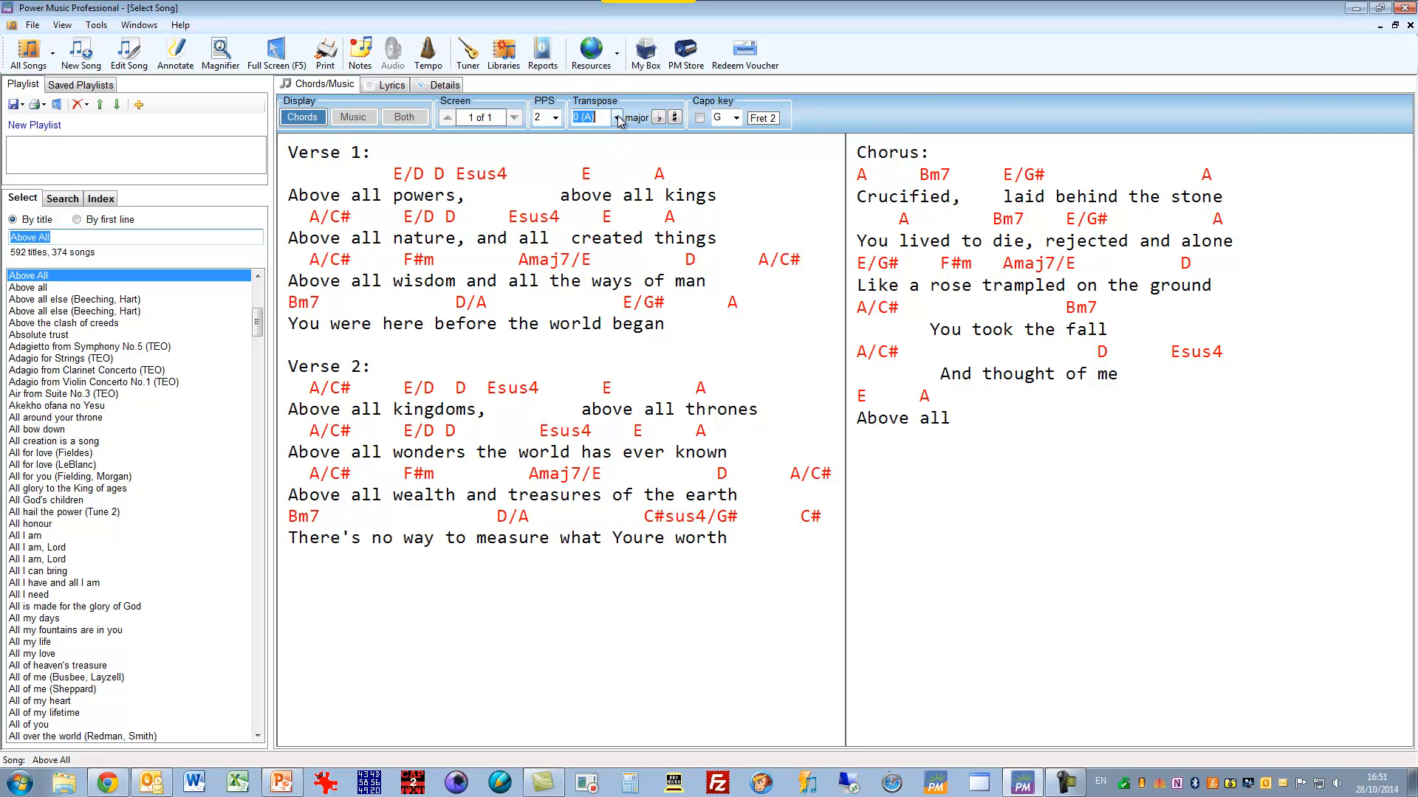
{"action": "left_click", "coordinate": [616, 117]}
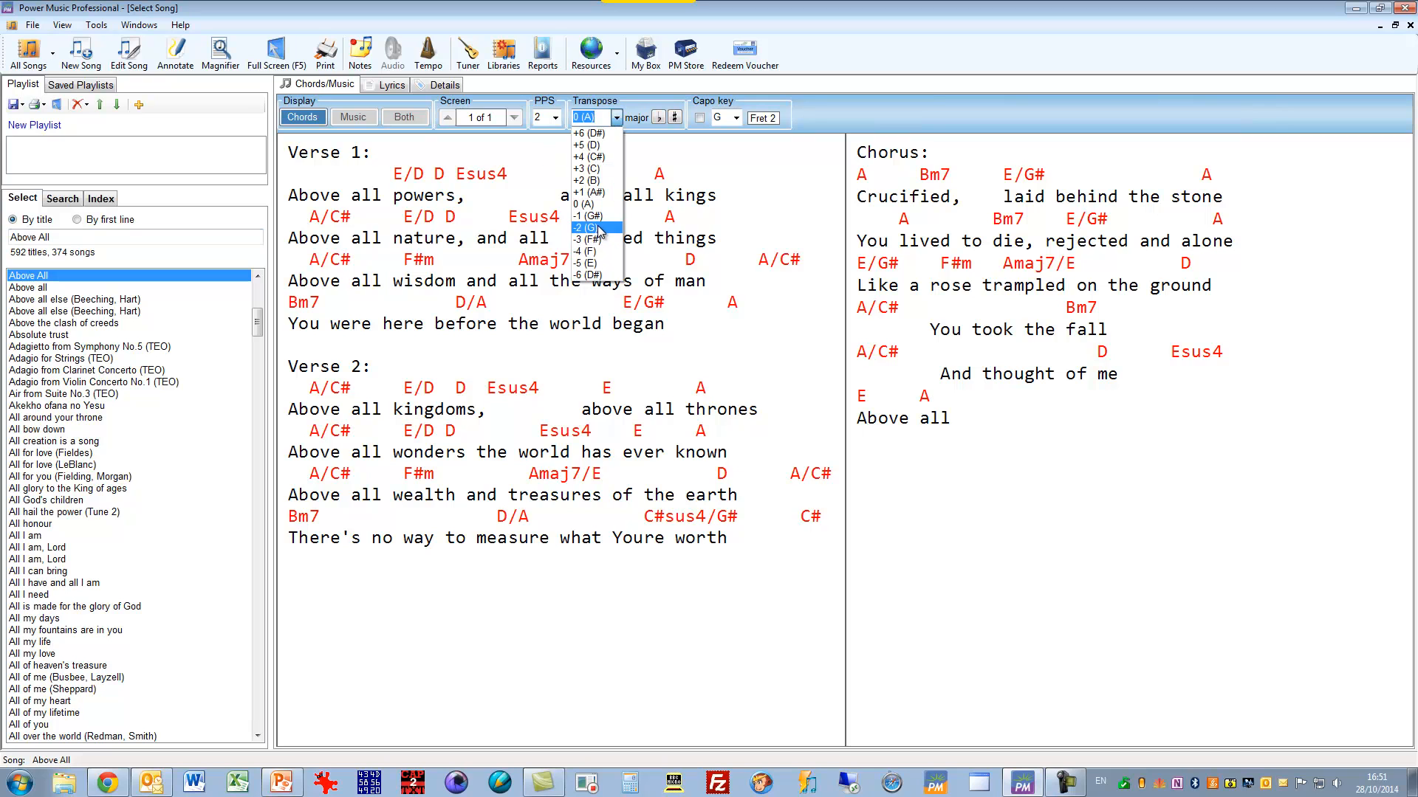
{"action": "left_click", "coordinate": [592, 227]}
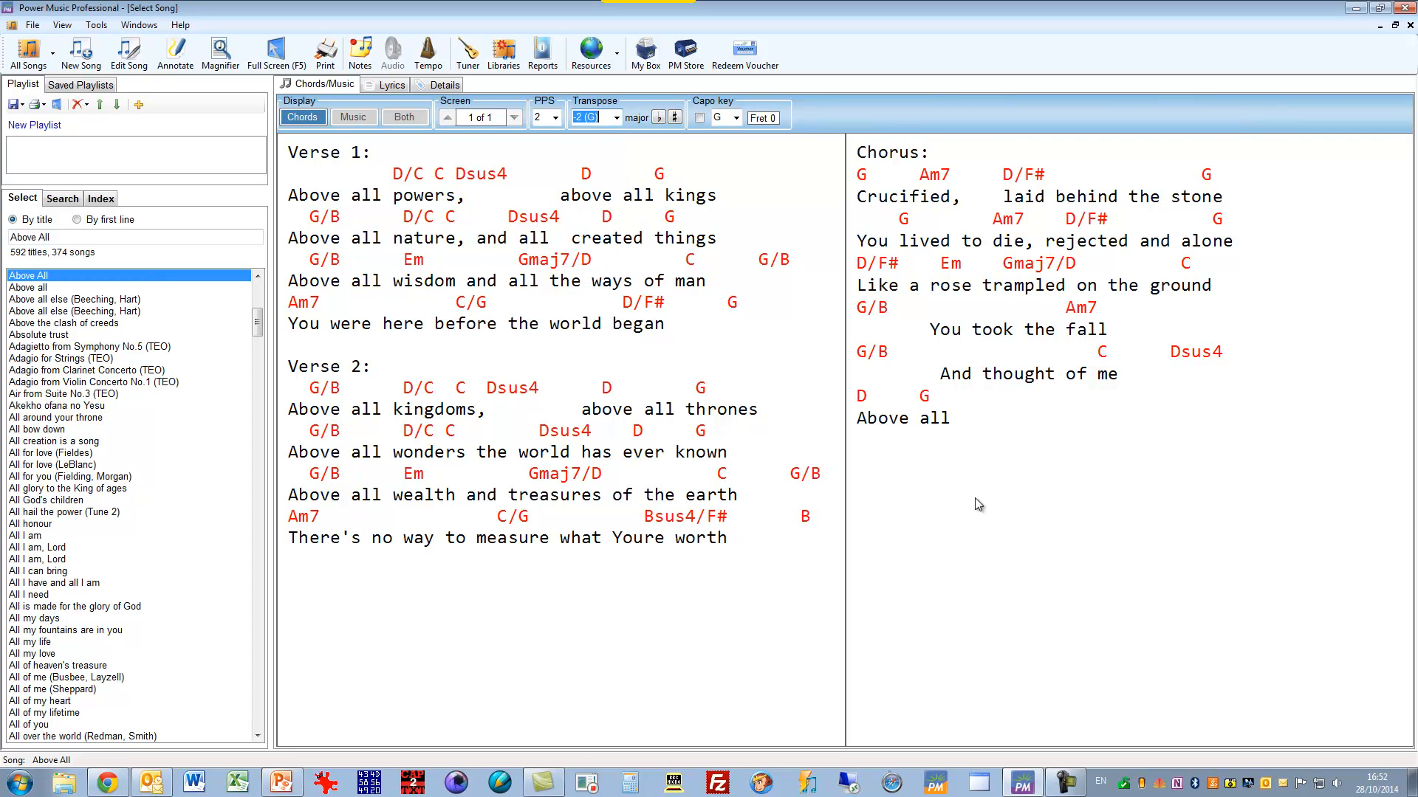